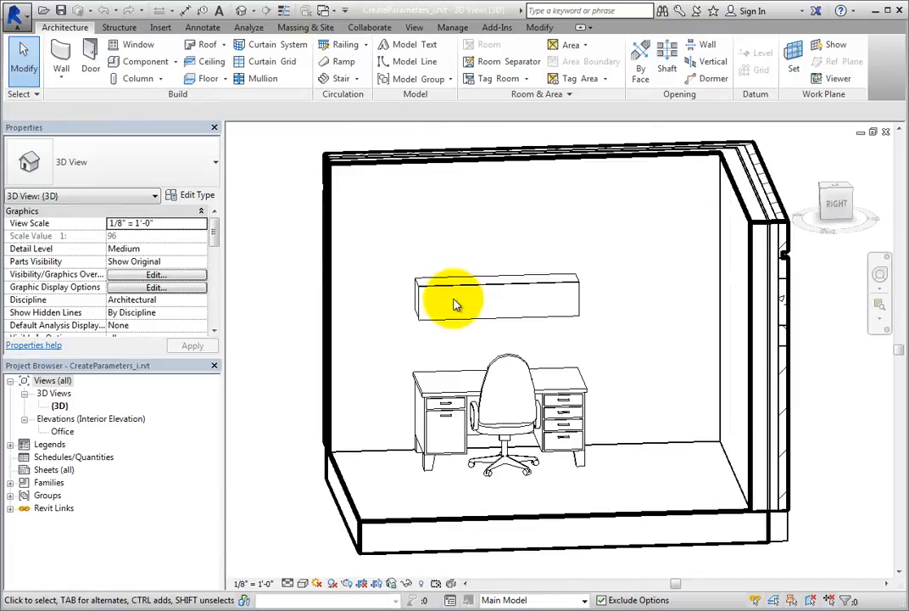
Select the overhead storage module in the office and edit its family
left_click(458, 295)
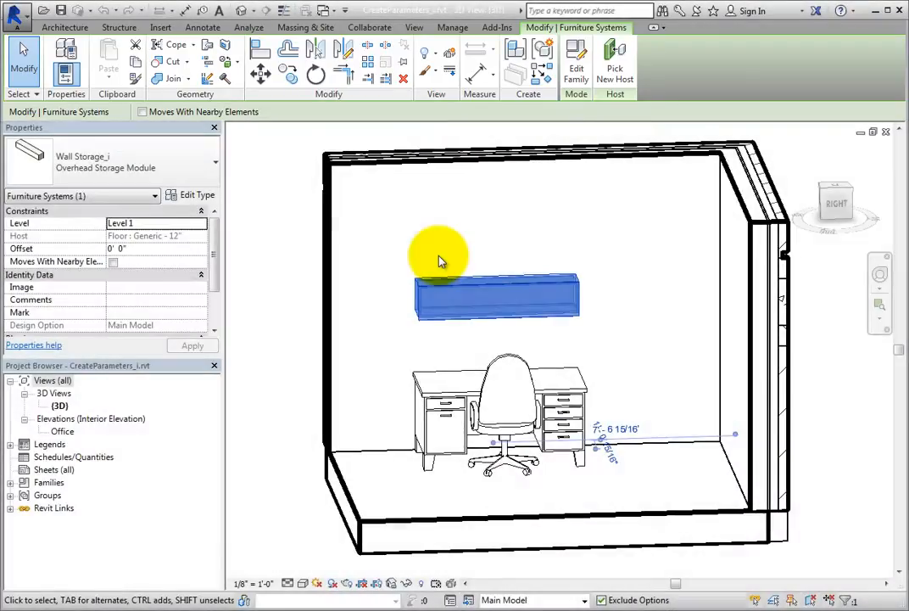
mouse_move(577, 66)
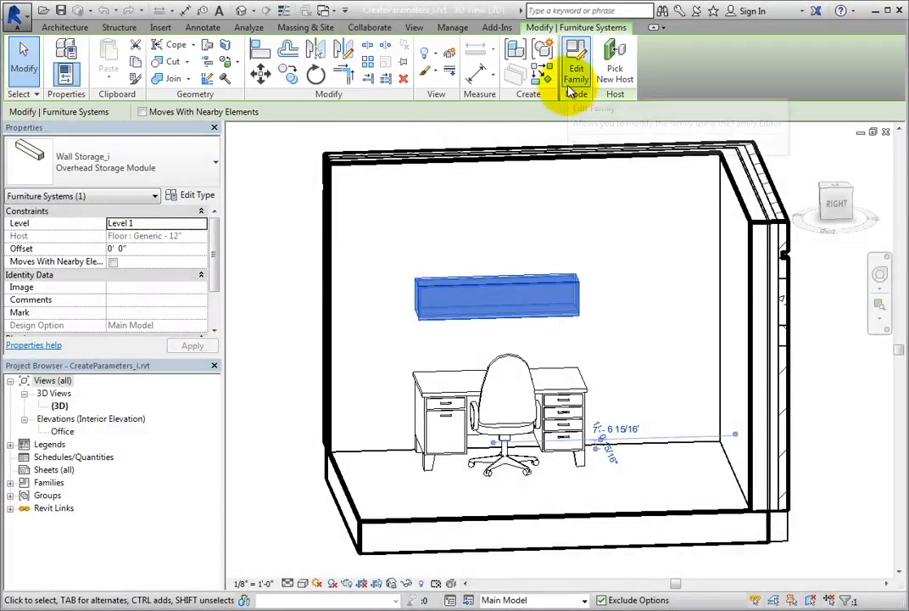
left_click(577, 65)
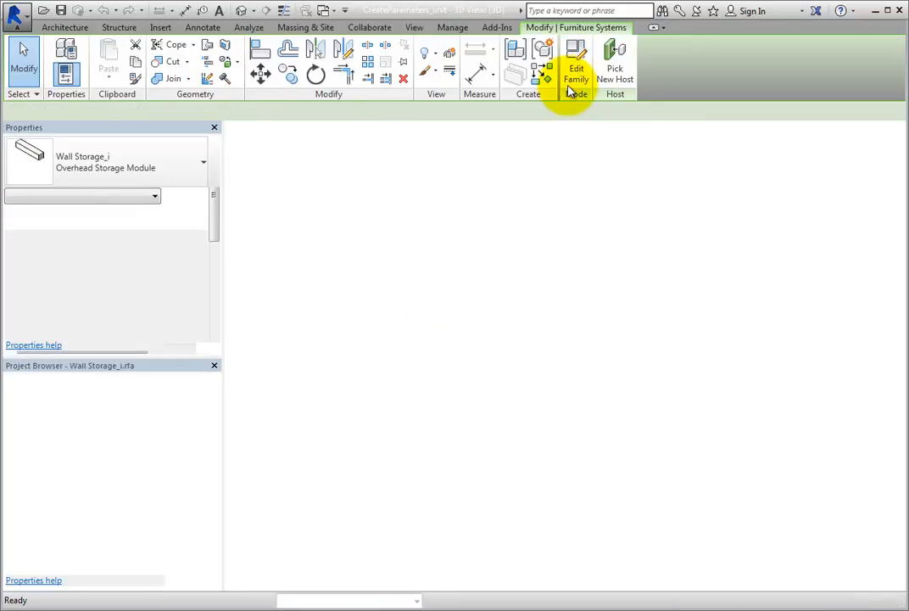
Show the Family Types dialog listing the Overhead Storage Module's material, depth, height and length
left_click(576, 64)
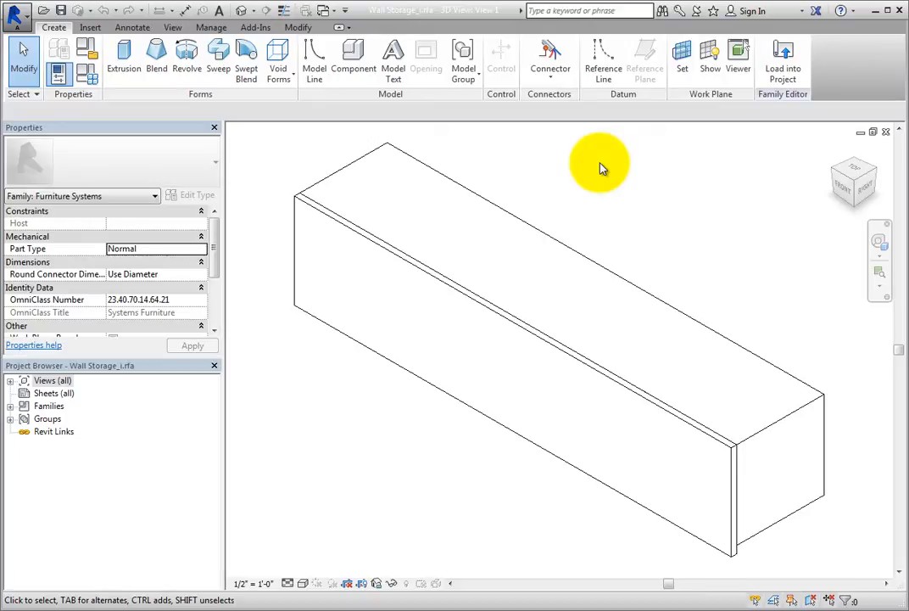
mouse_move(88, 71)
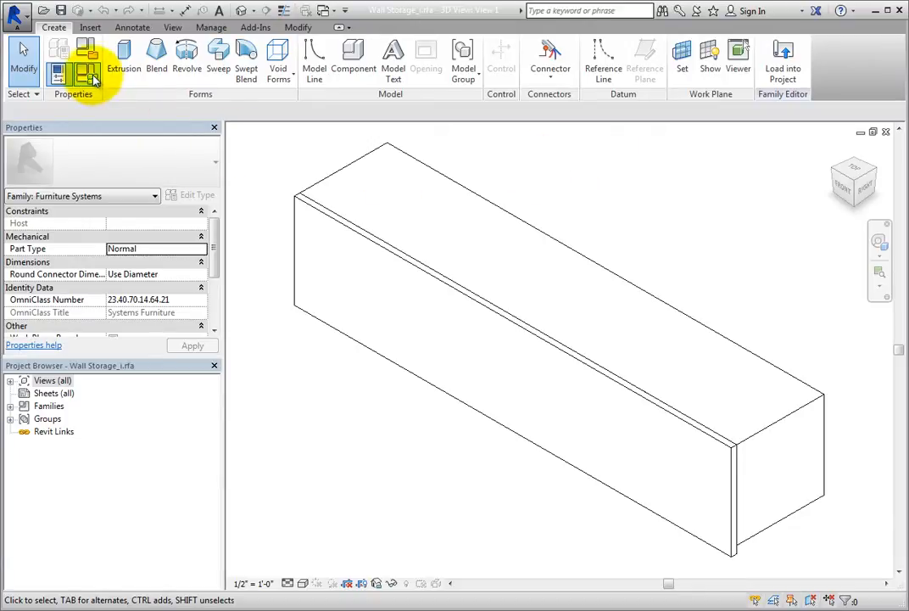
left_click(88, 54)
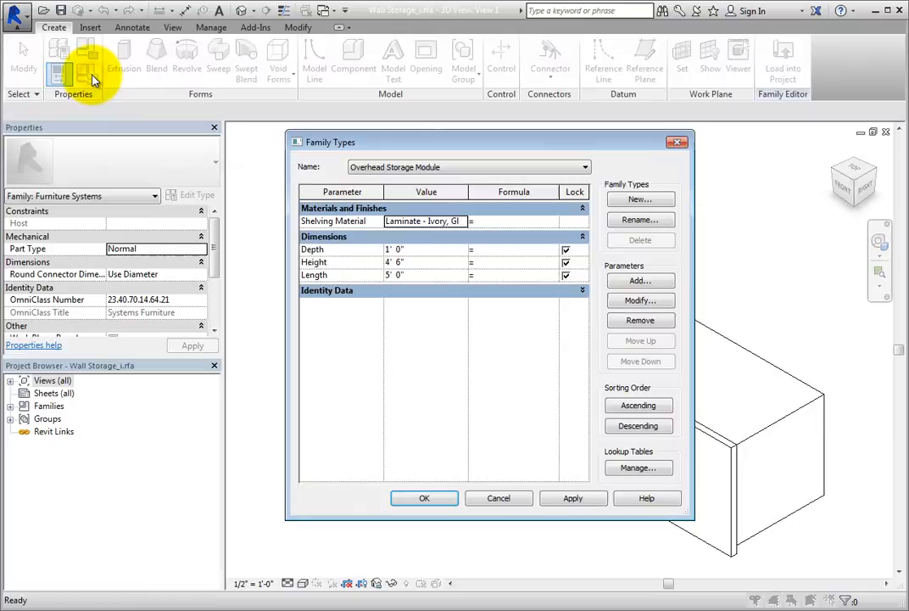
mouse_move(489, 348)
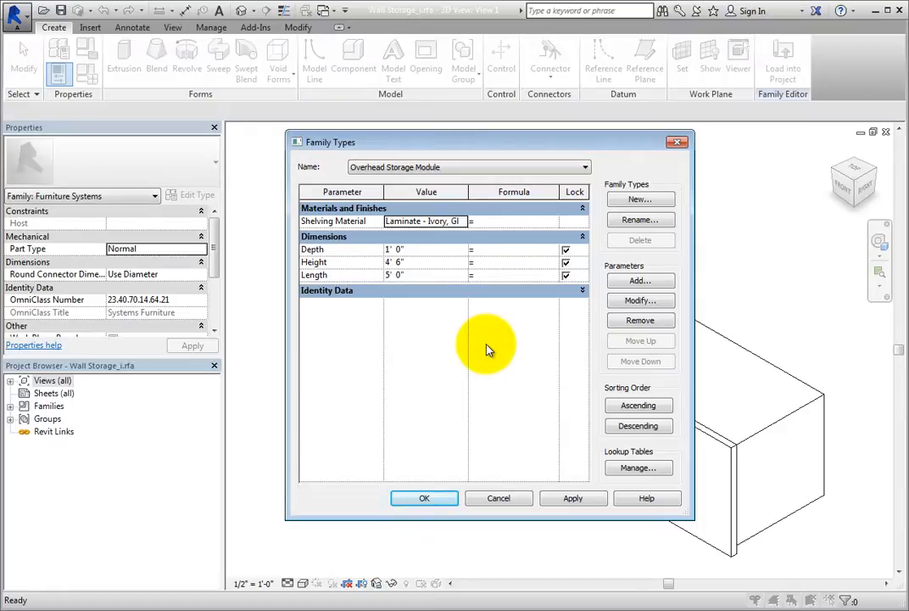
left_click(584, 168)
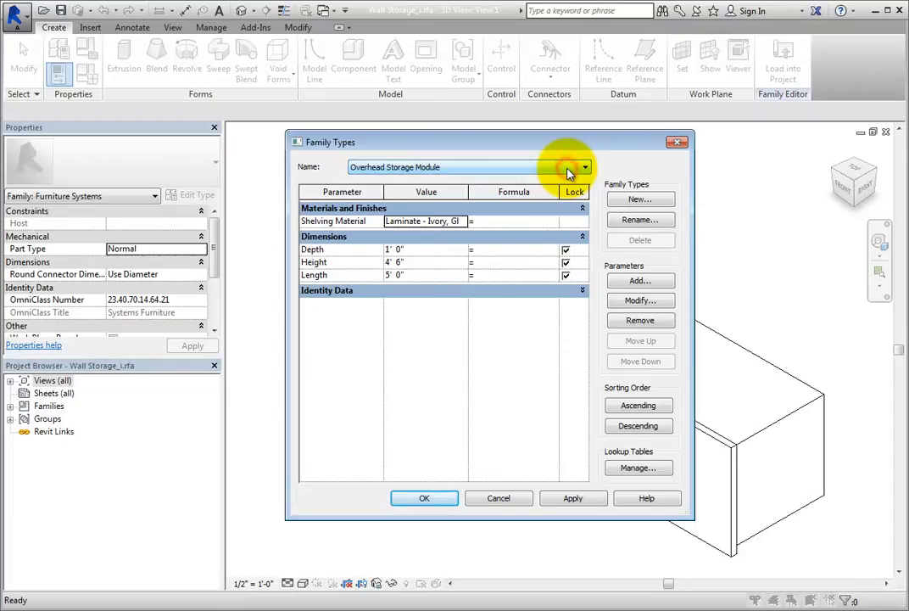
mouse_move(512, 351)
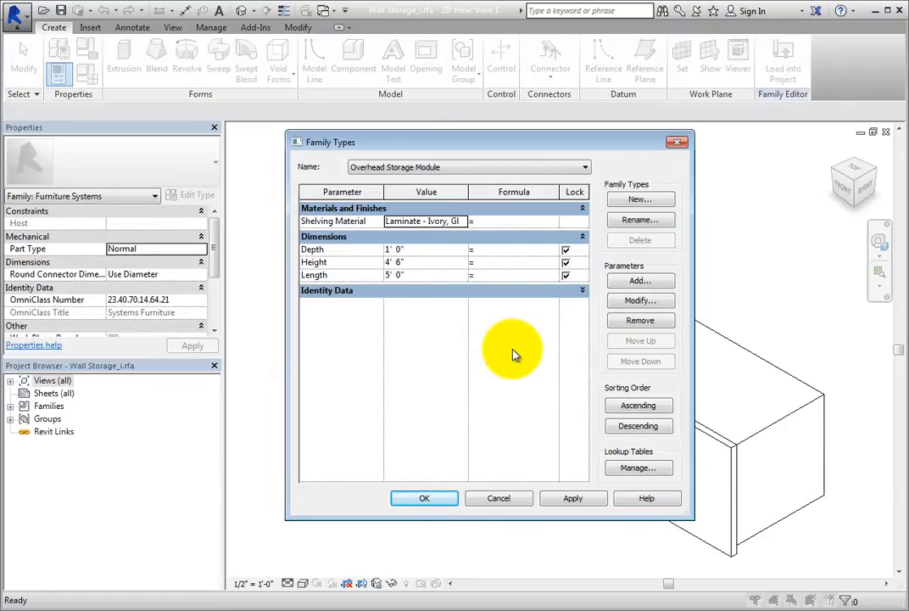
mouse_move(640, 282)
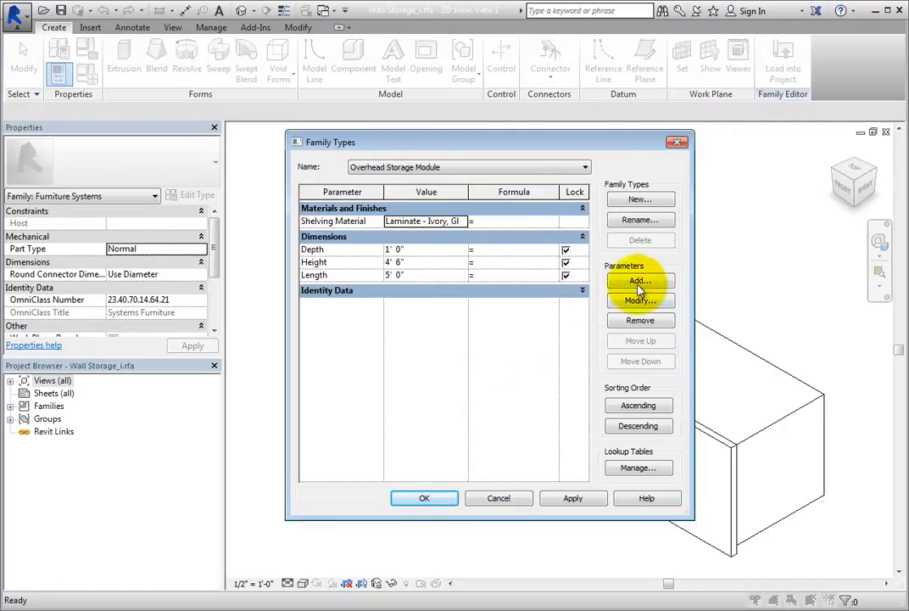
mouse_move(639, 281)
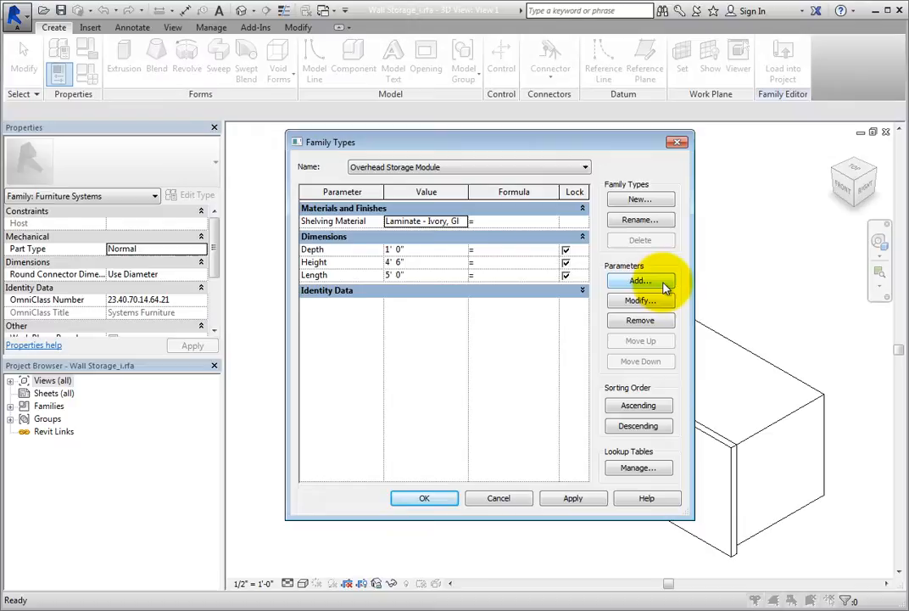
Add a new family parameter and define it as a Type parameter, name still blank
left_click(638, 282)
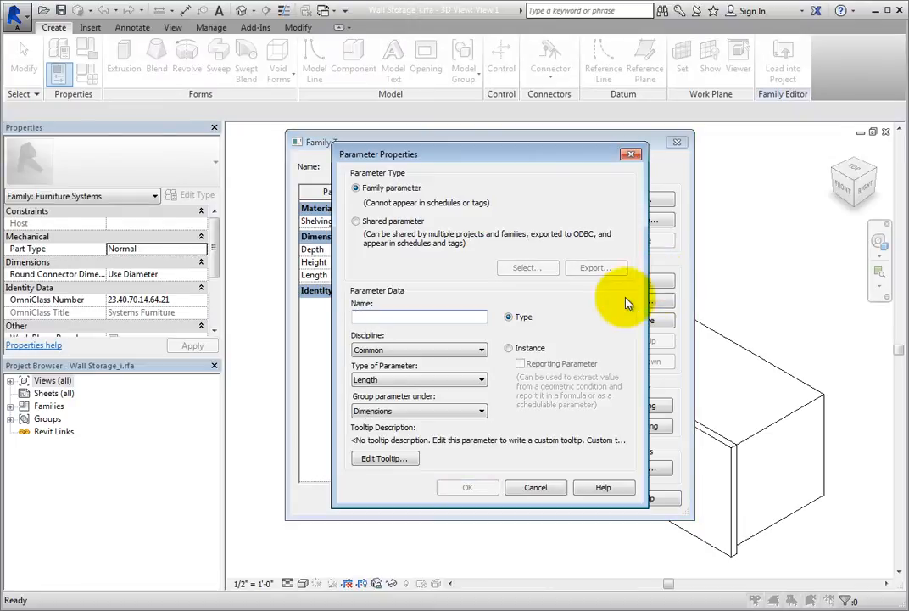
mouse_move(593, 309)
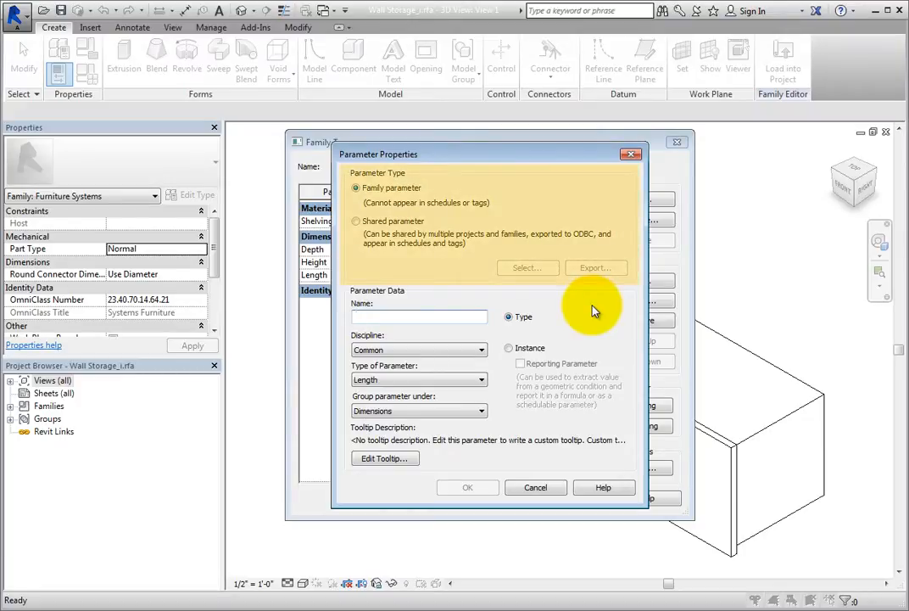
left_click(417, 318)
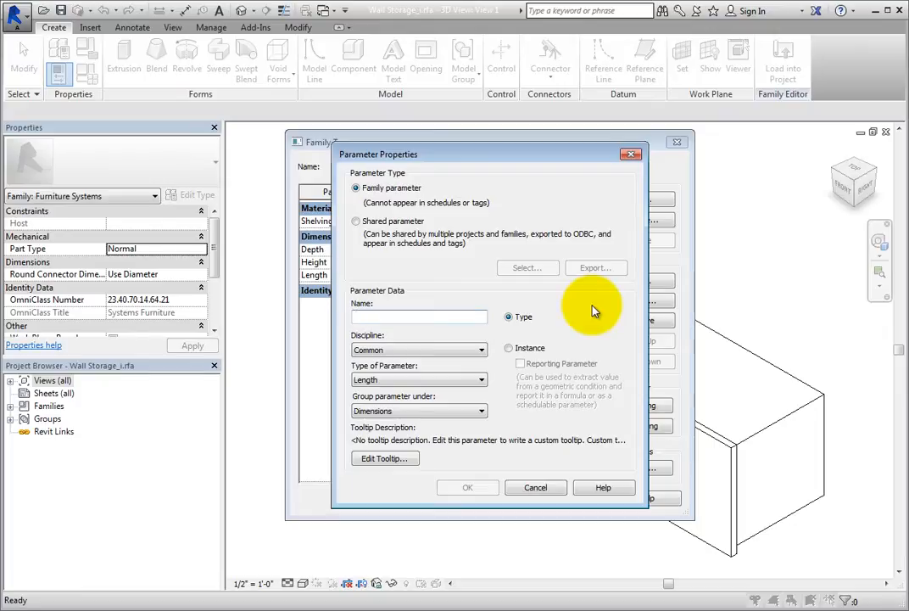
left_click(418, 317)
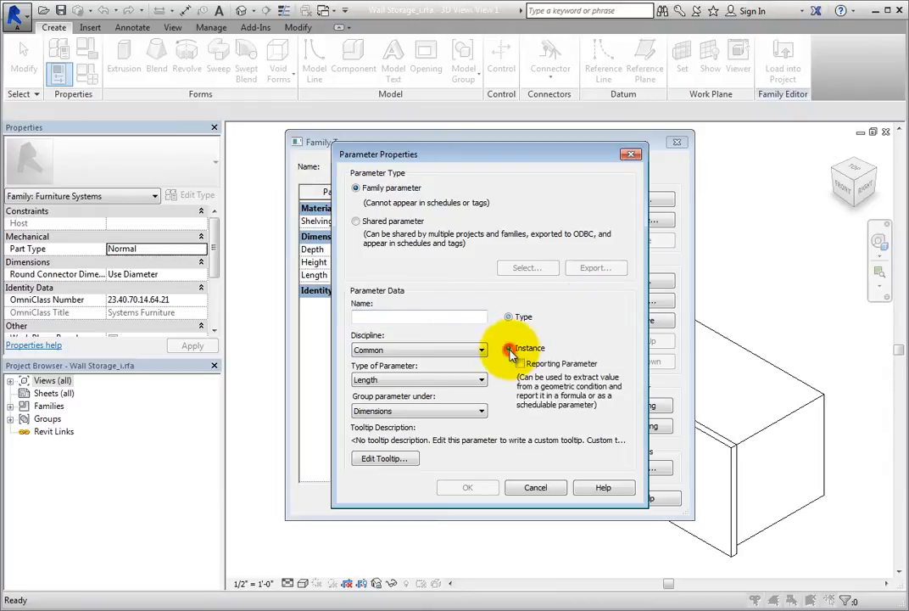
left_click(509, 317)
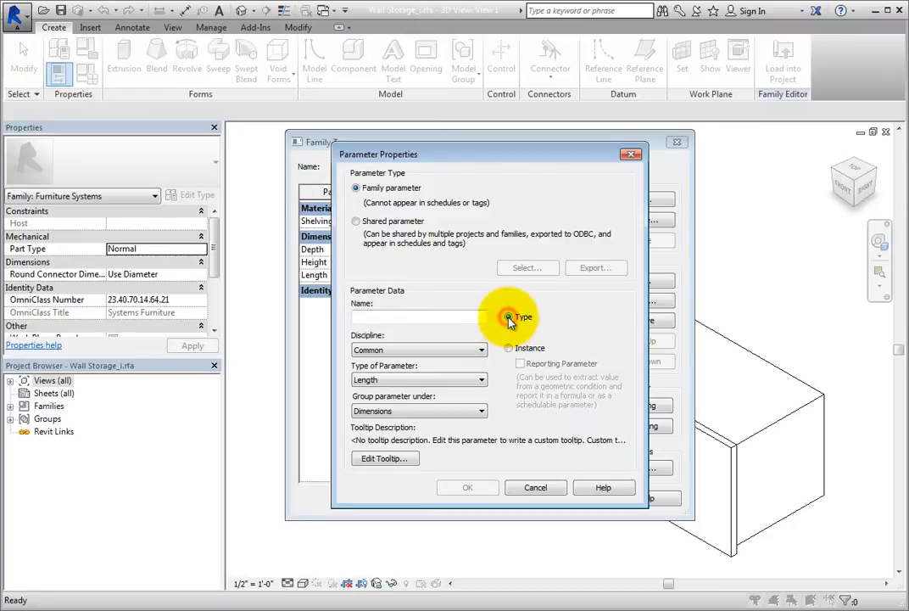
mouse_move(590, 326)
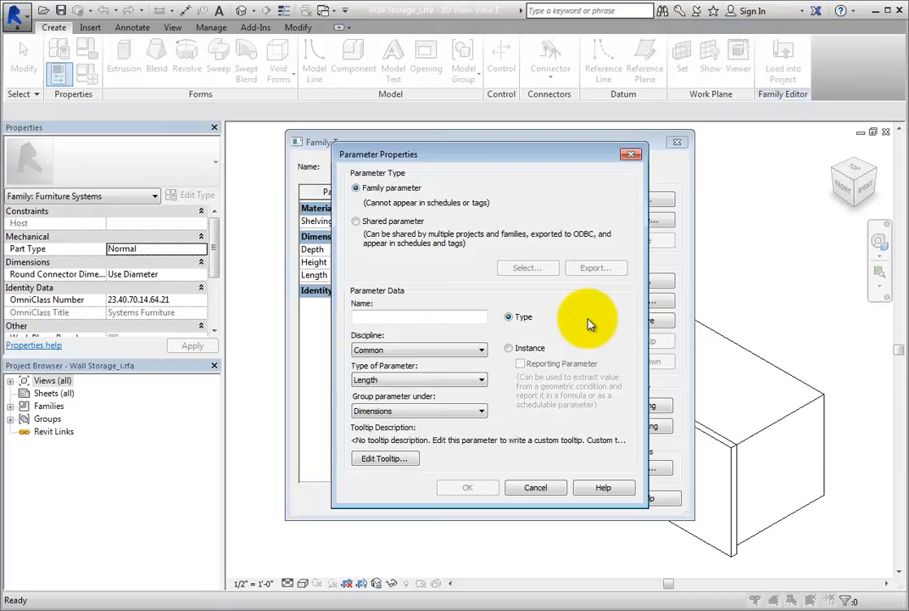
mouse_move(509, 350)
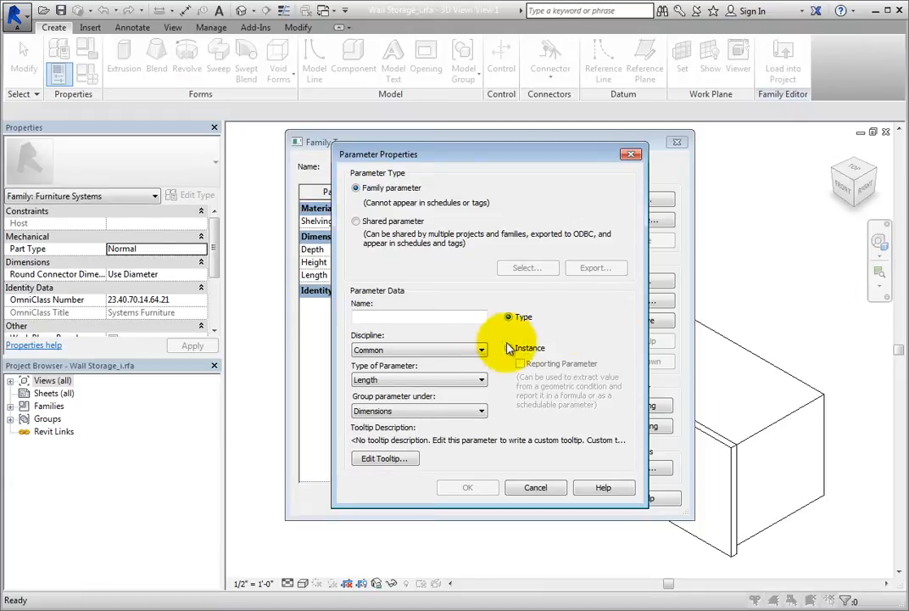
left_click(482, 349)
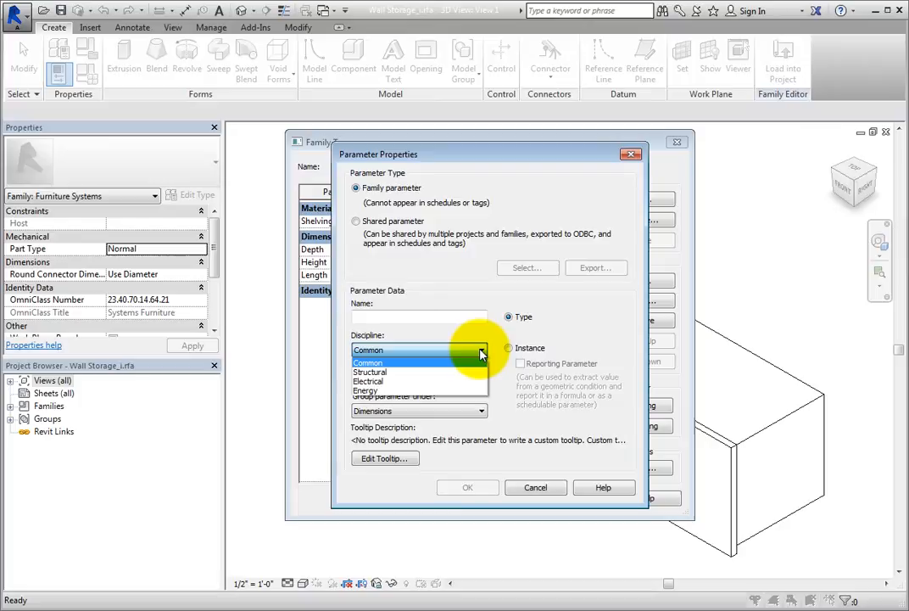
left_click(368, 349)
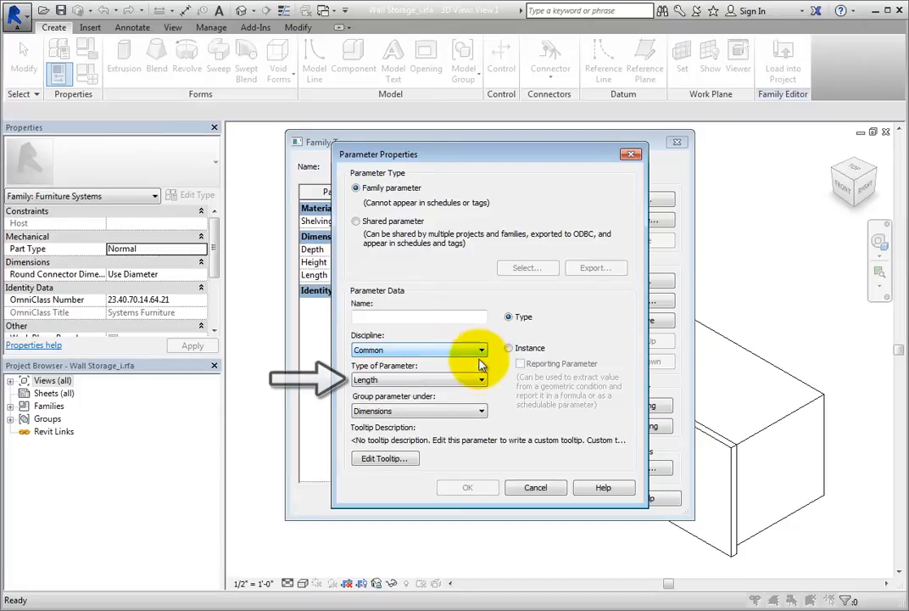
left_click(482, 380)
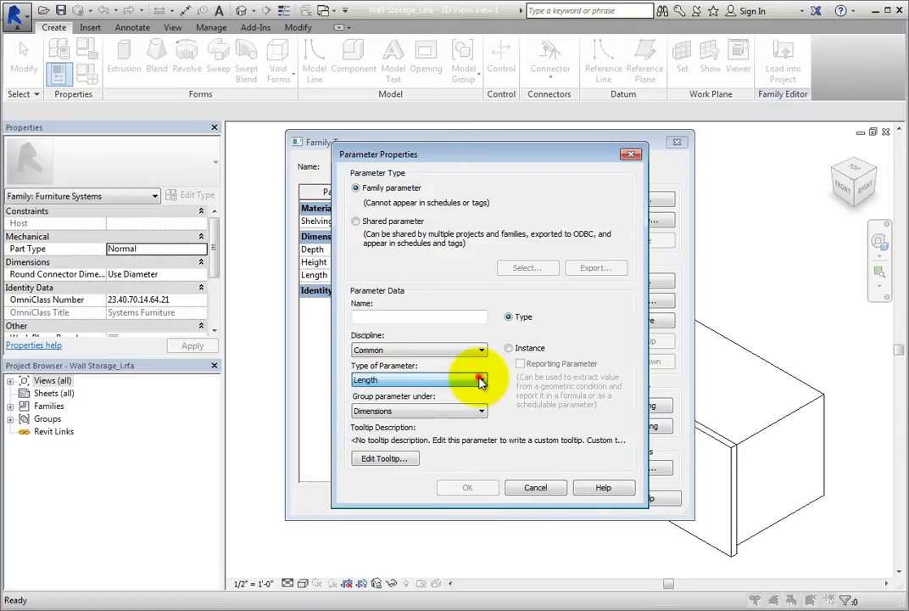
left_click(481, 410)
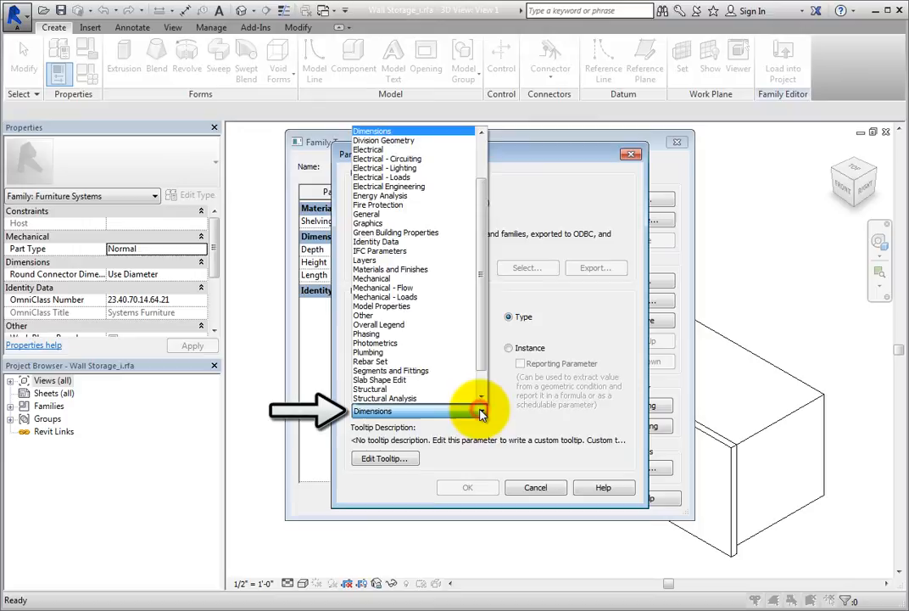
scroll("up", 3)
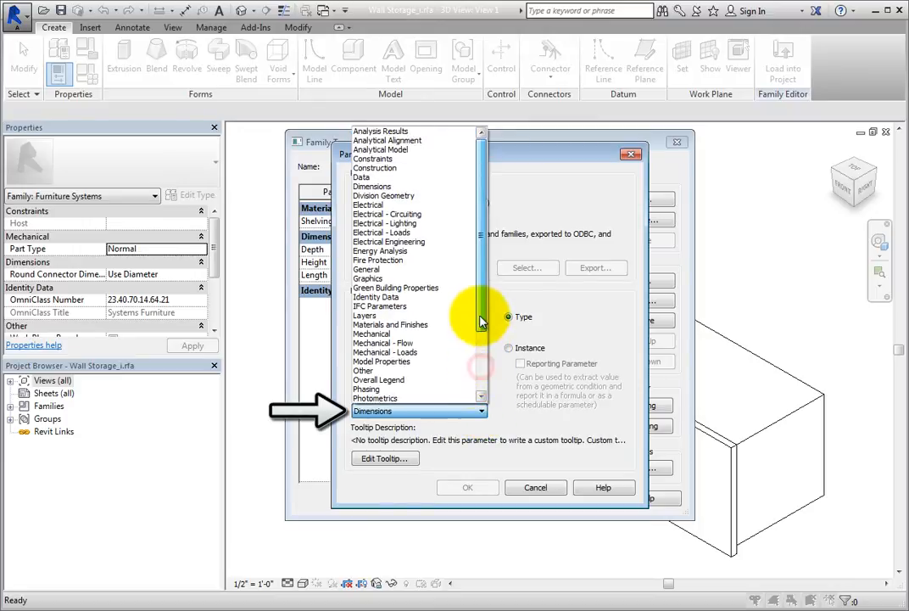
scroll("down", 3)
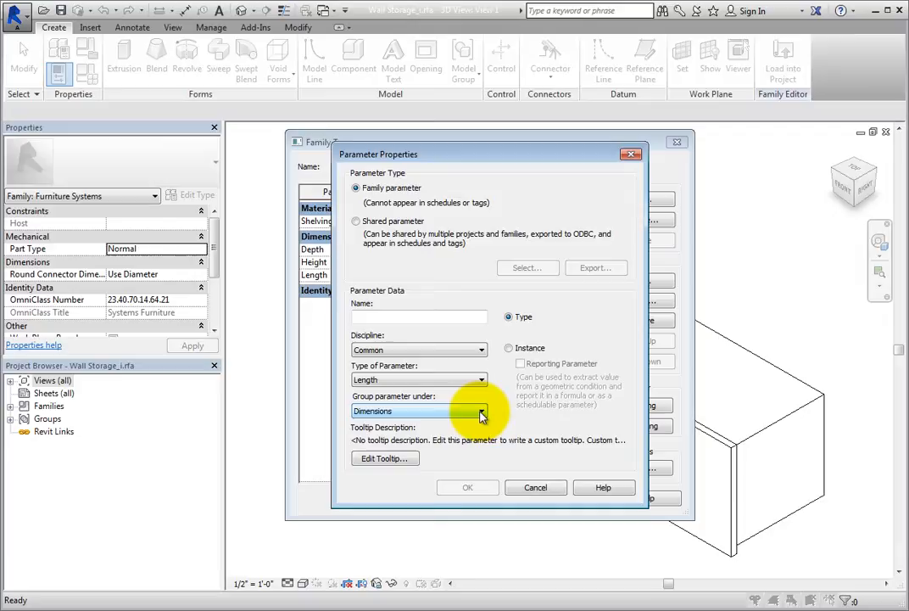
left_click(383, 458)
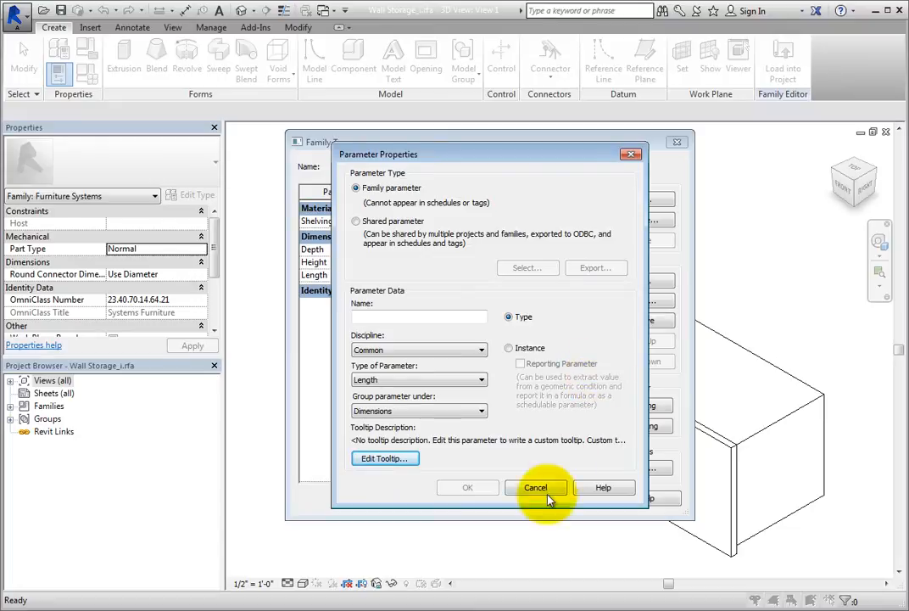
mouse_move(503, 552)
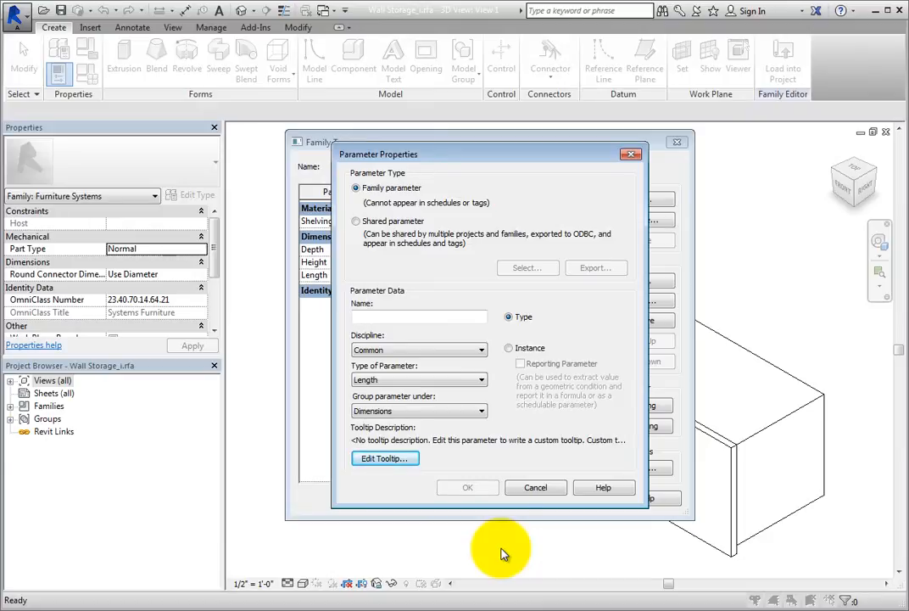
Cancel the new parameter and reorder Depth to sit between Height and Length
left_click(536, 487)
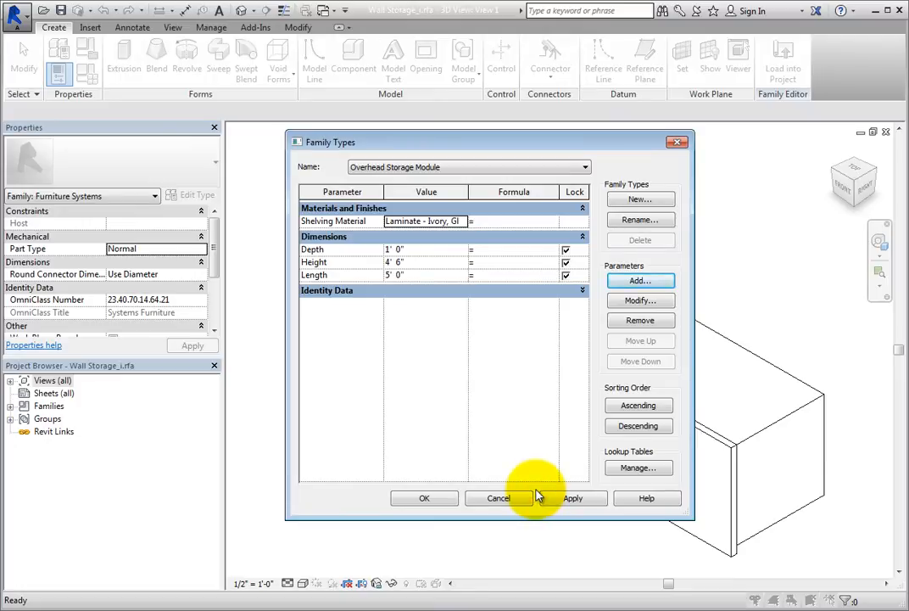
left_click(312, 248)
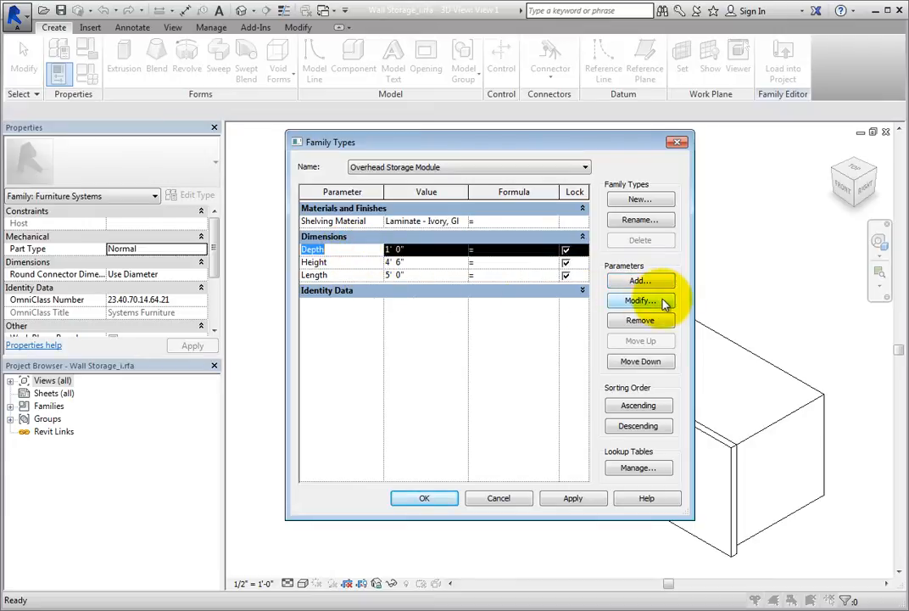
mouse_move(642, 319)
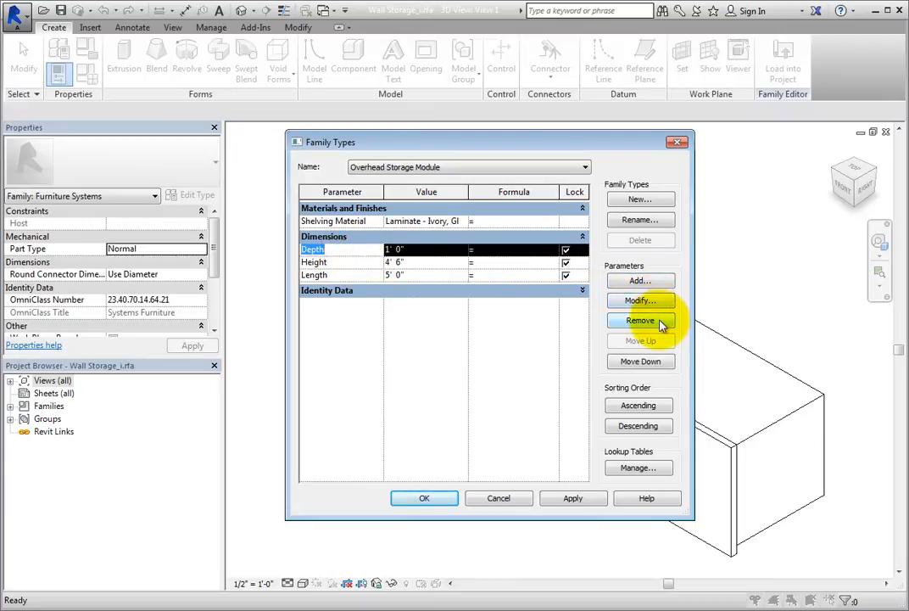
mouse_move(526, 370)
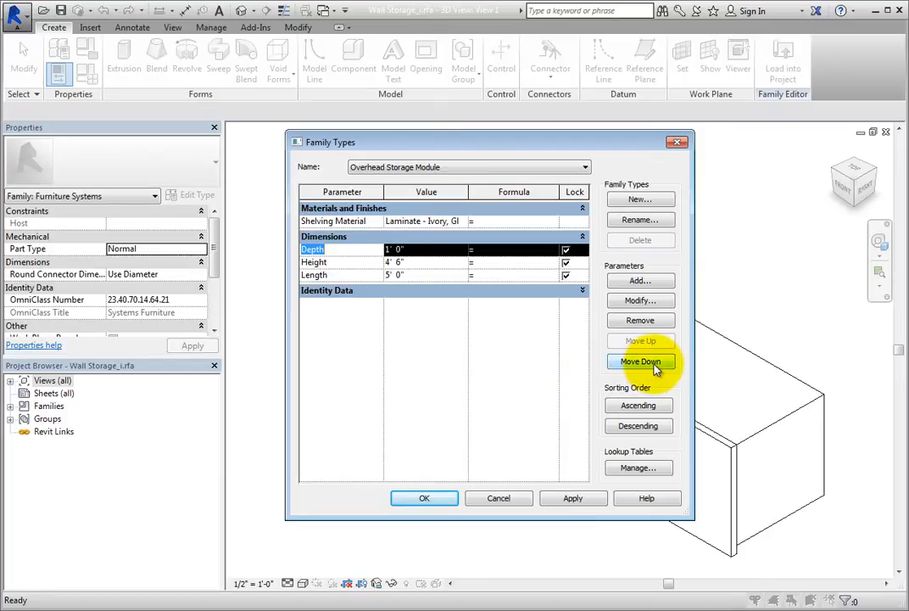
left_click(641, 361)
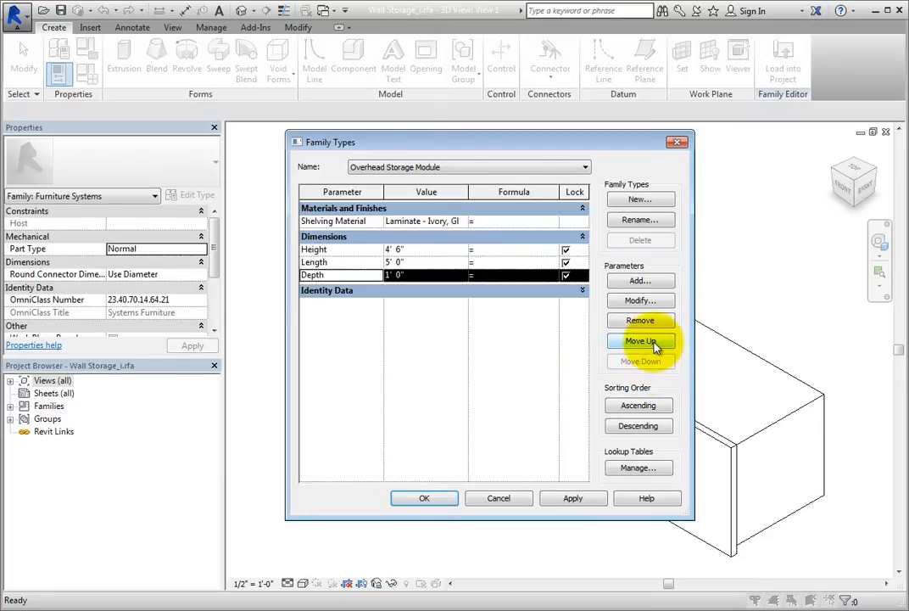
left_click(638, 340)
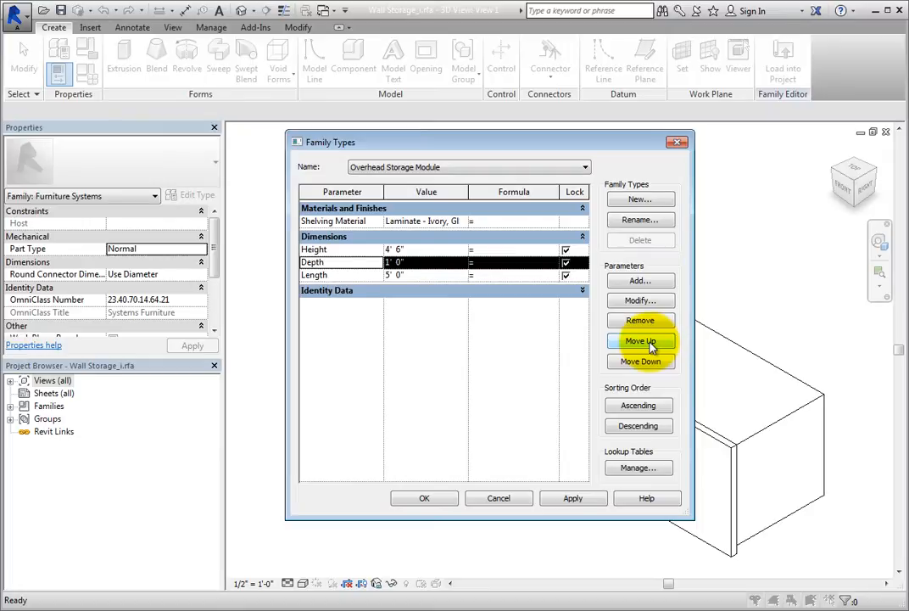
mouse_move(558, 367)
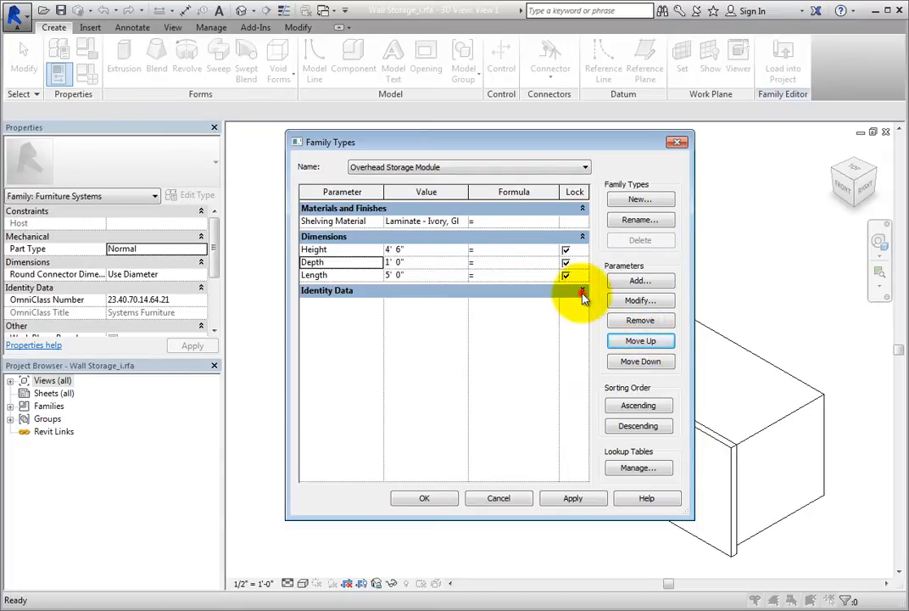
Expand Identity Data and move Type Image down below Manufacturer
left_click(584, 290)
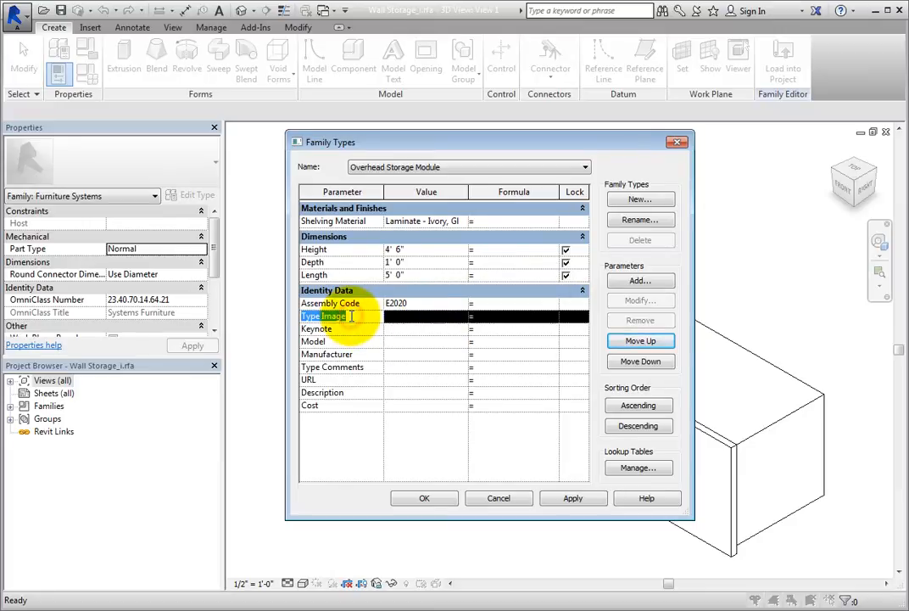
left_click(641, 360)
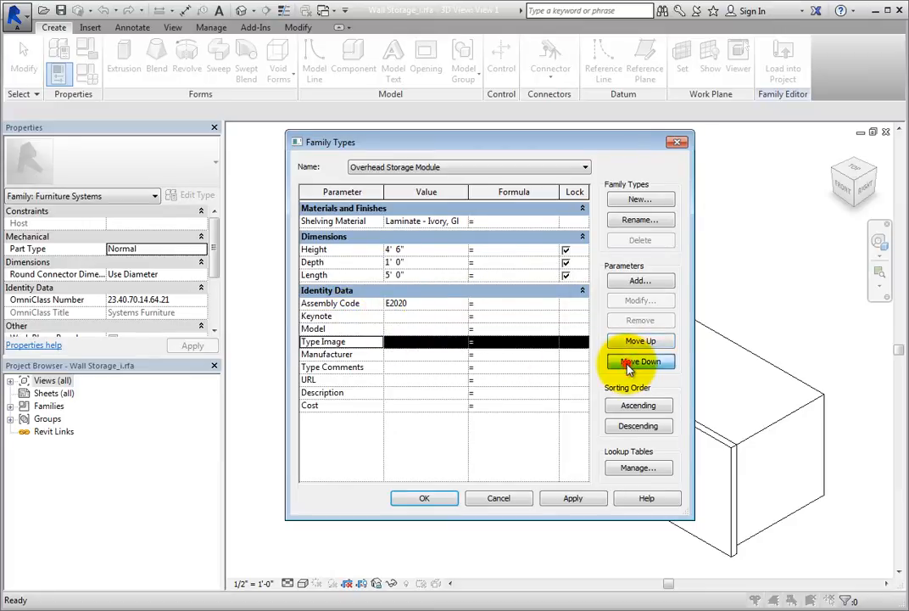
left_click(642, 361)
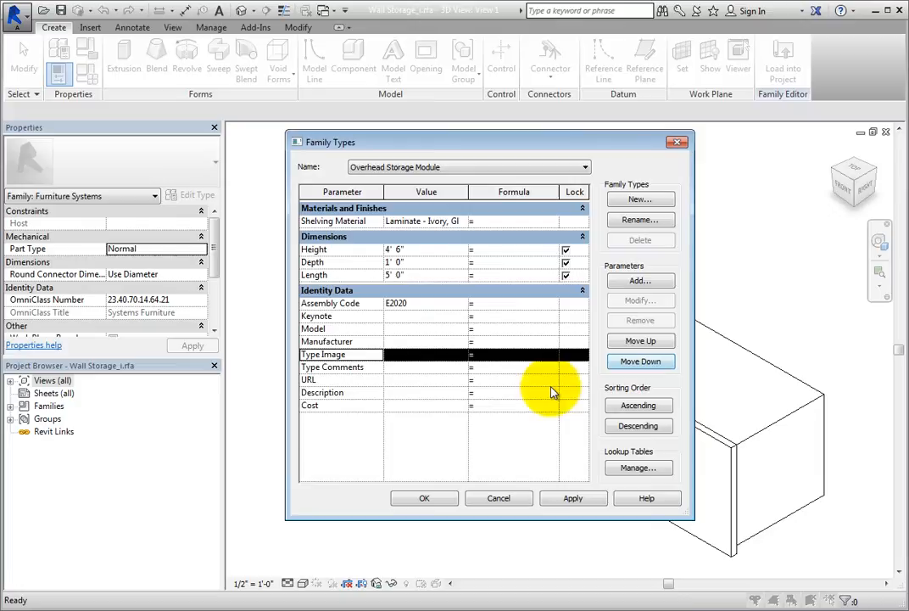
mouse_move(522, 443)
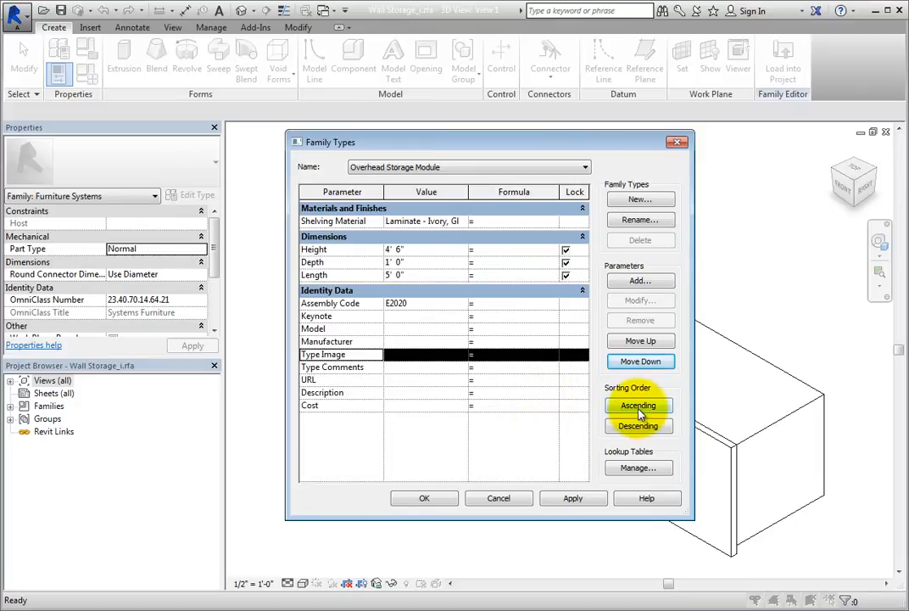
Sort the parameters ascending, then descending, then ascending alphabetically again
left_click(637, 404)
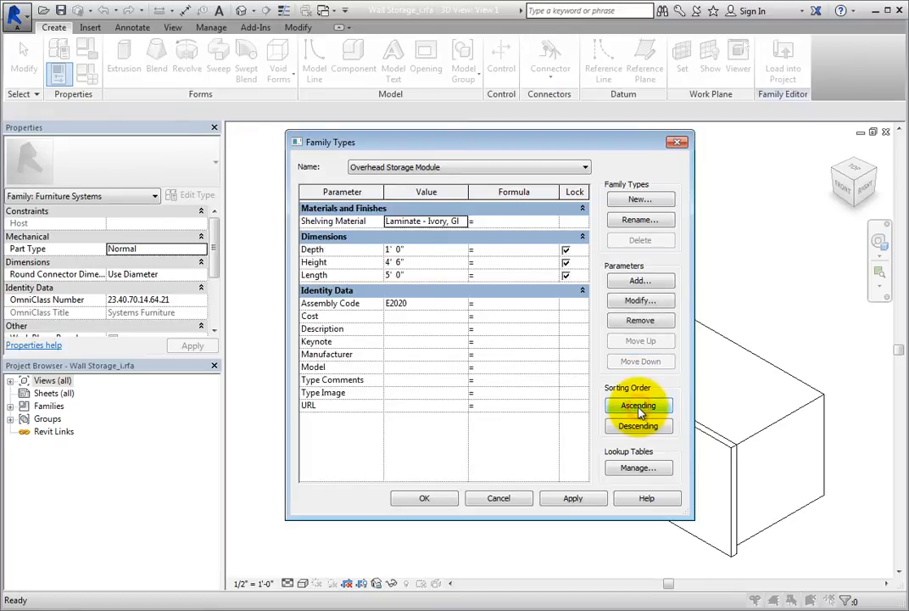
left_click(637, 424)
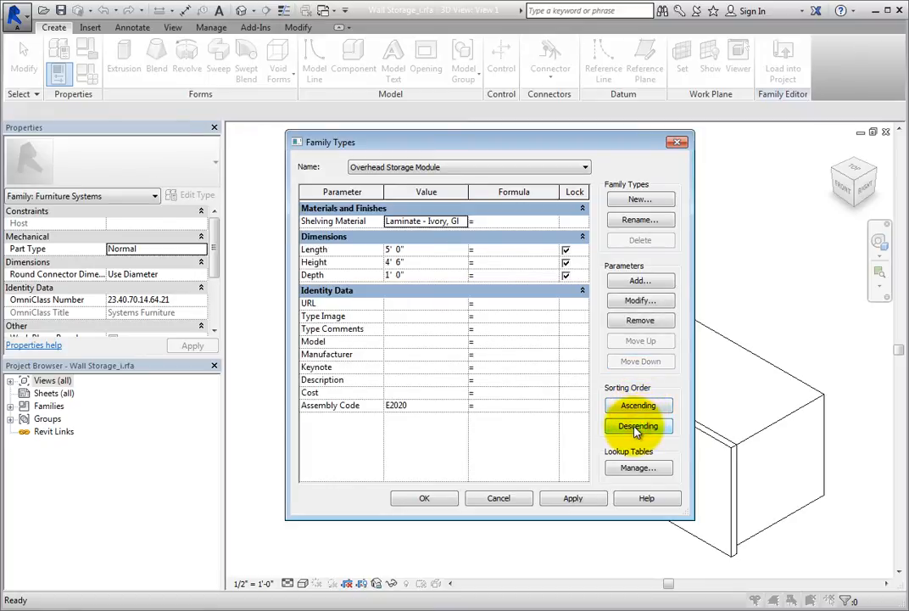
left_click(638, 405)
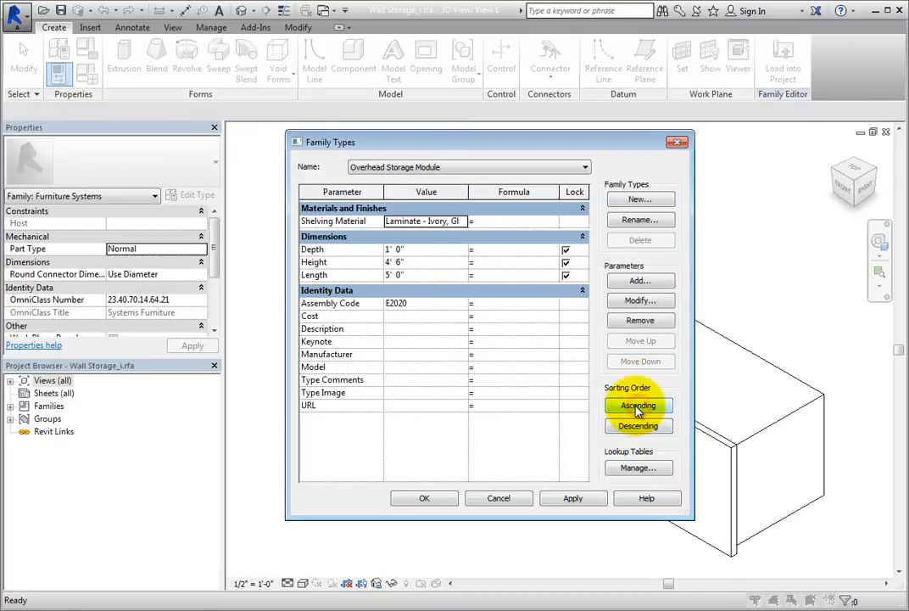
mouse_move(718, 505)
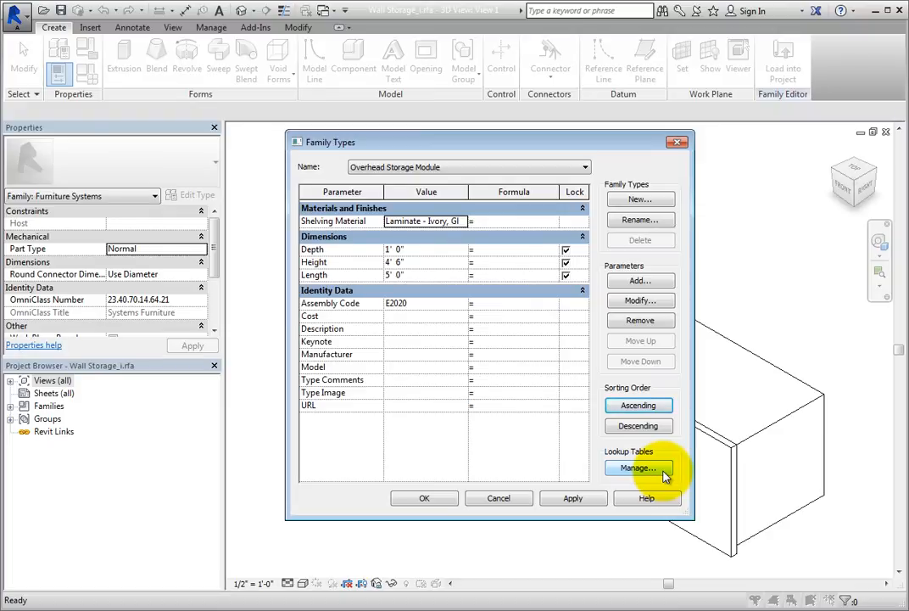
Bring up the Manage Lookup Tables dialog, which lists no tables
left_click(638, 469)
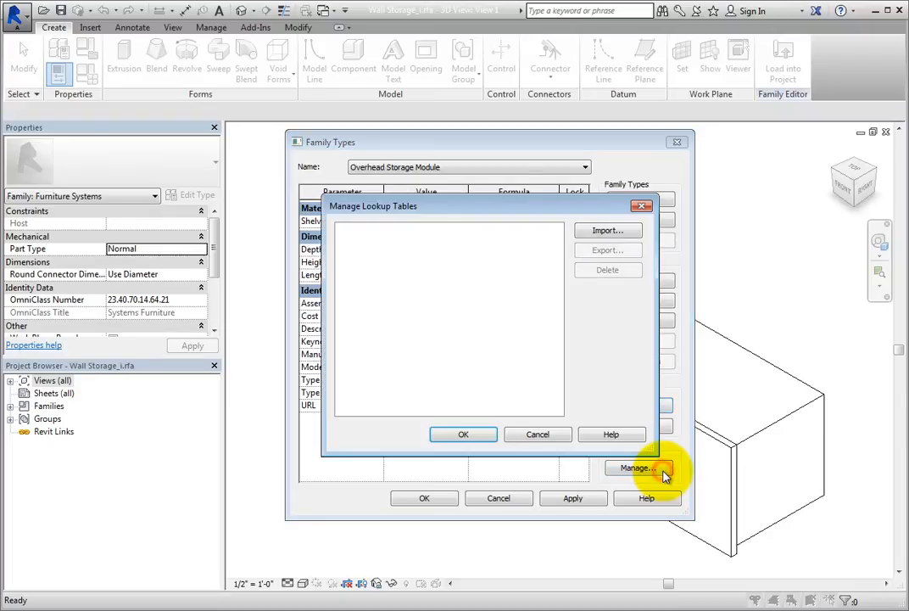
mouse_move(624, 373)
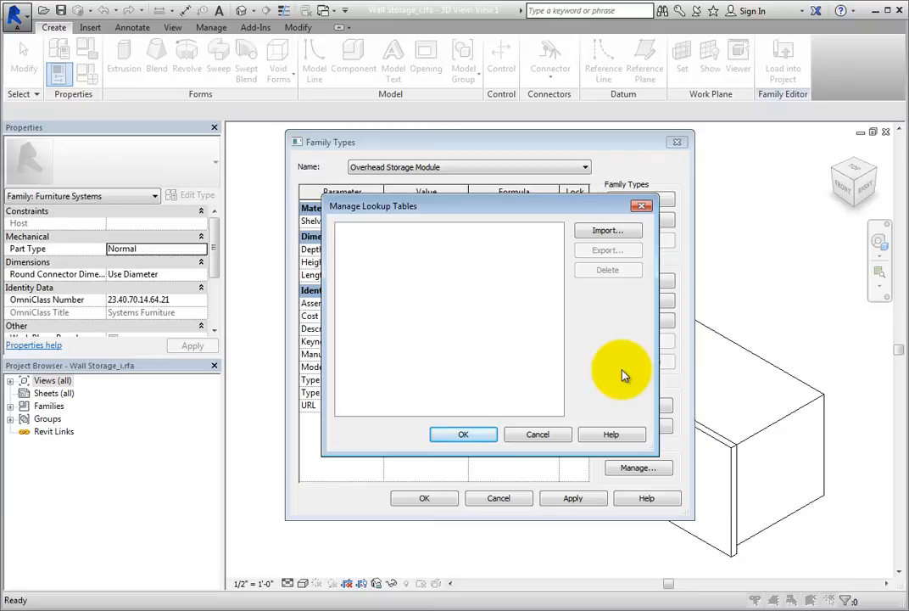
mouse_move(625, 364)
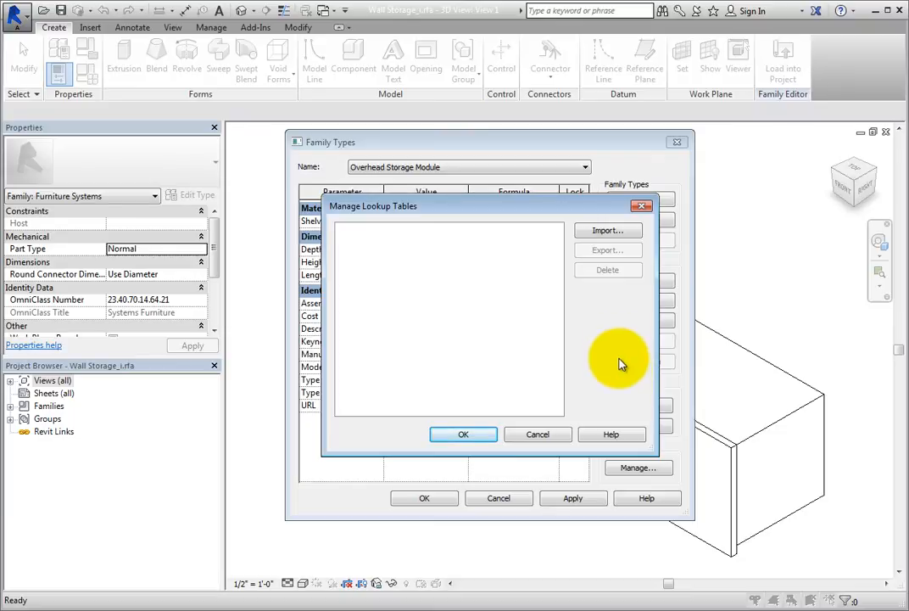
Browse the empty folder for a CSV lookup table, then cancel the import and the manager
left_click(608, 230)
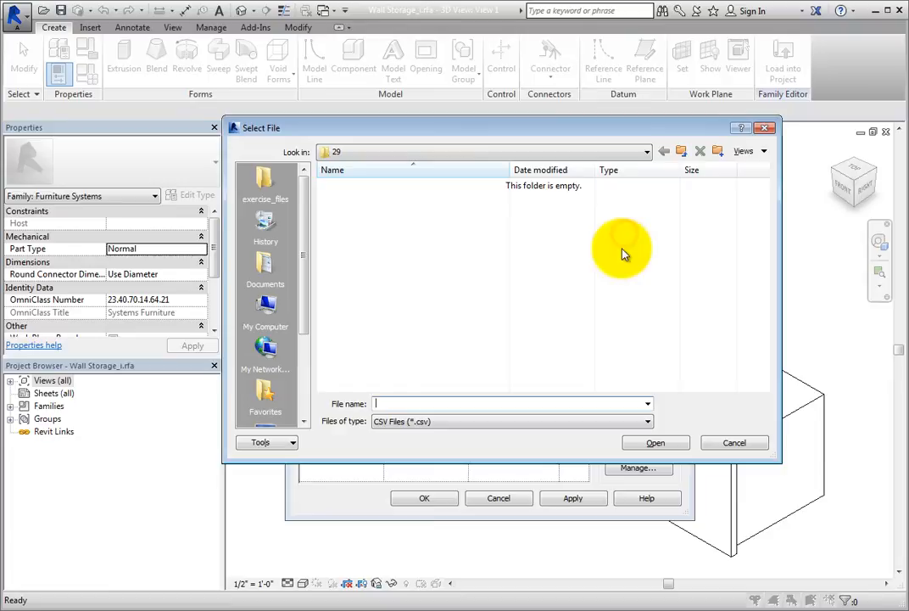
left_click(646, 420)
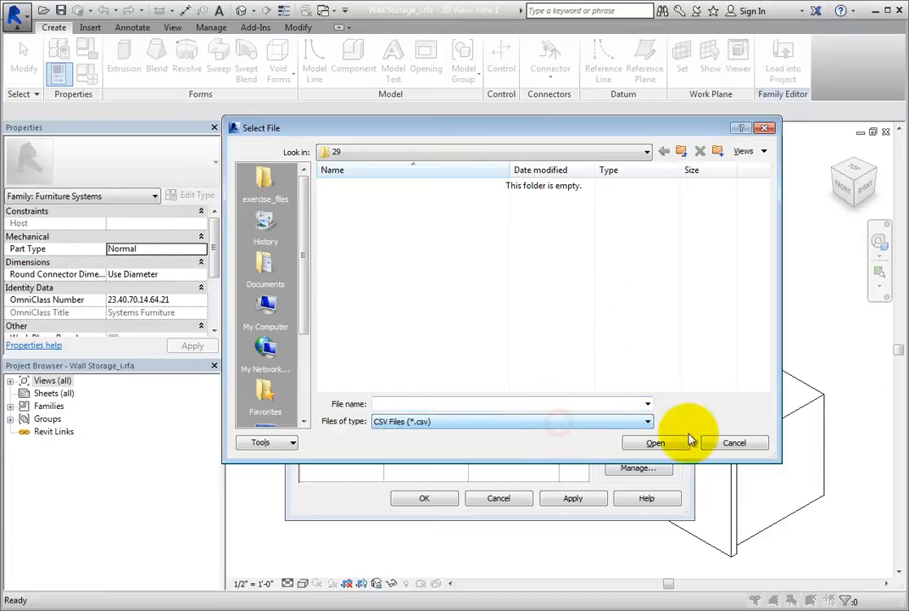
left_click(732, 441)
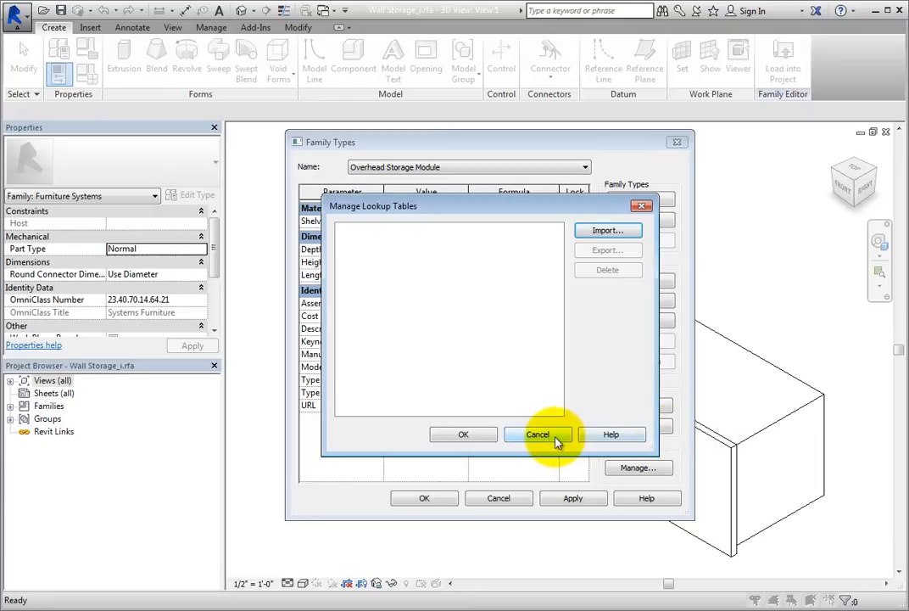
left_click(538, 434)
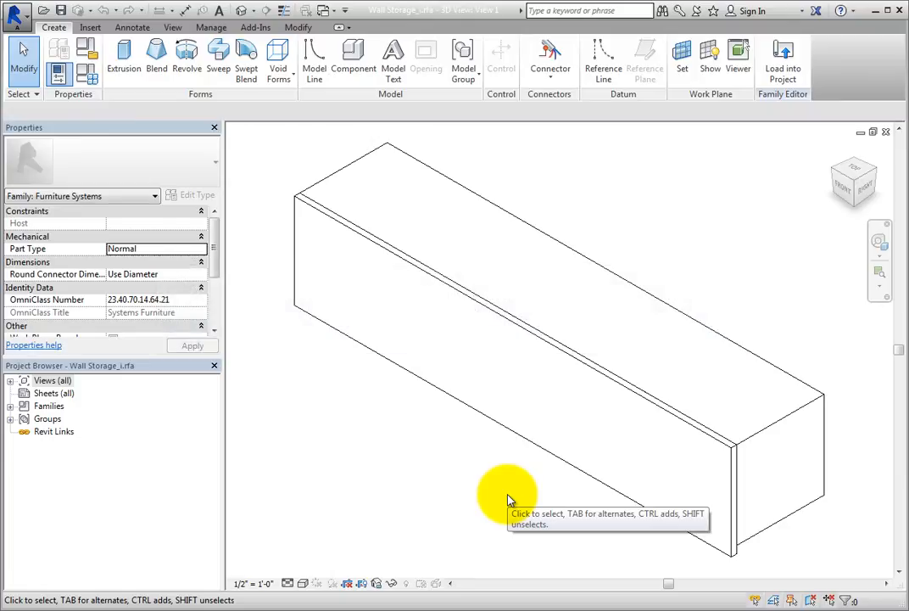
Select the front panel extrusion and start associating its Visible property with a family parameter
left_click(530, 444)
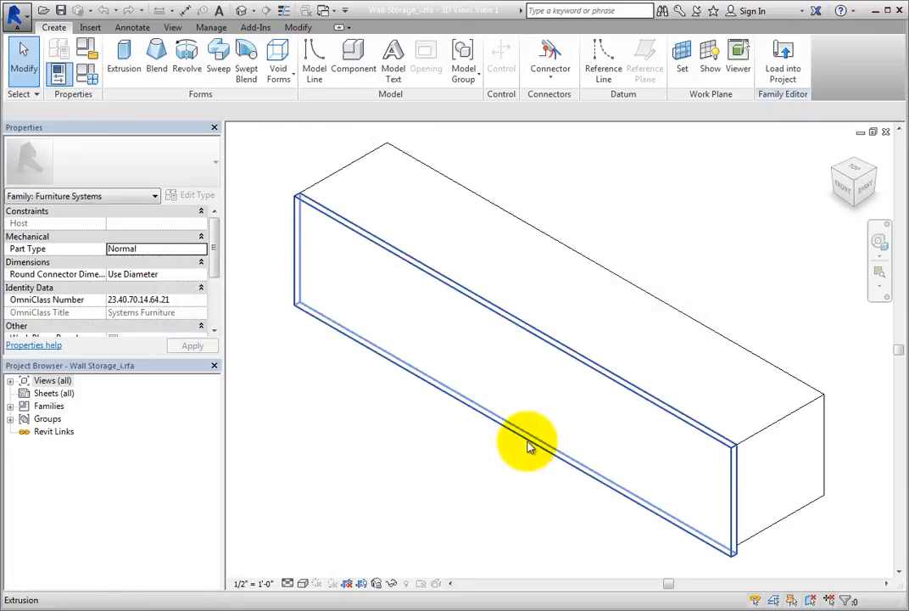
left_click(526, 444)
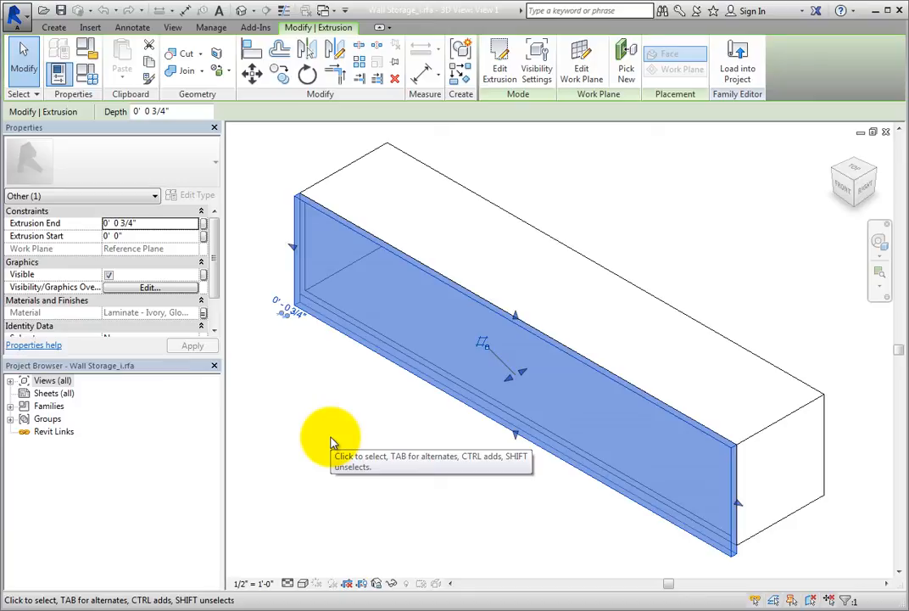
mouse_move(331, 439)
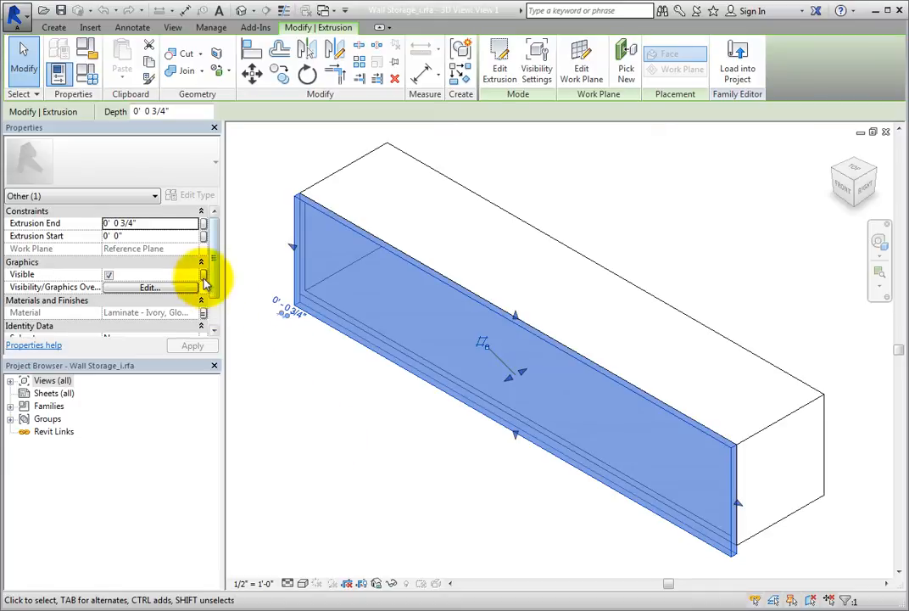
mouse_move(204, 282)
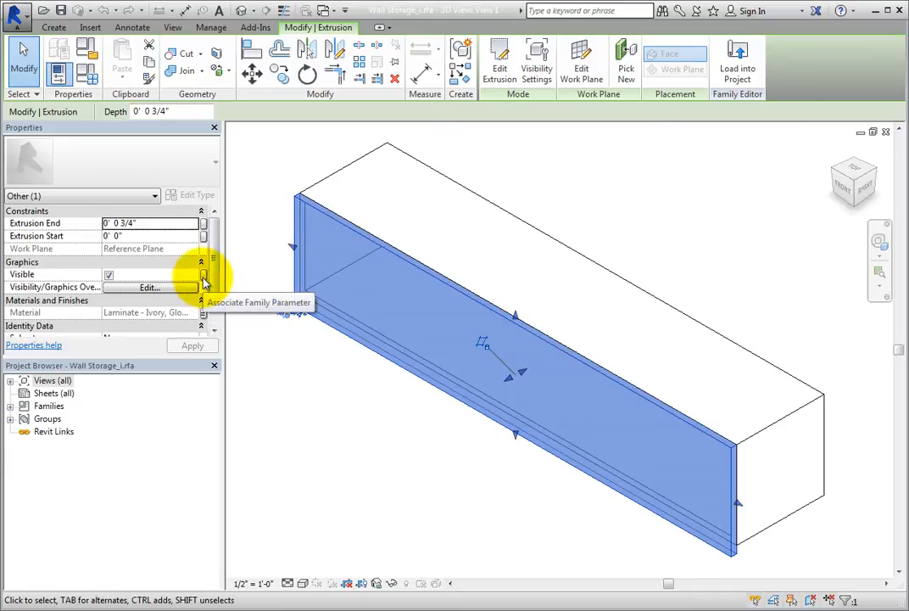
left_click(204, 281)
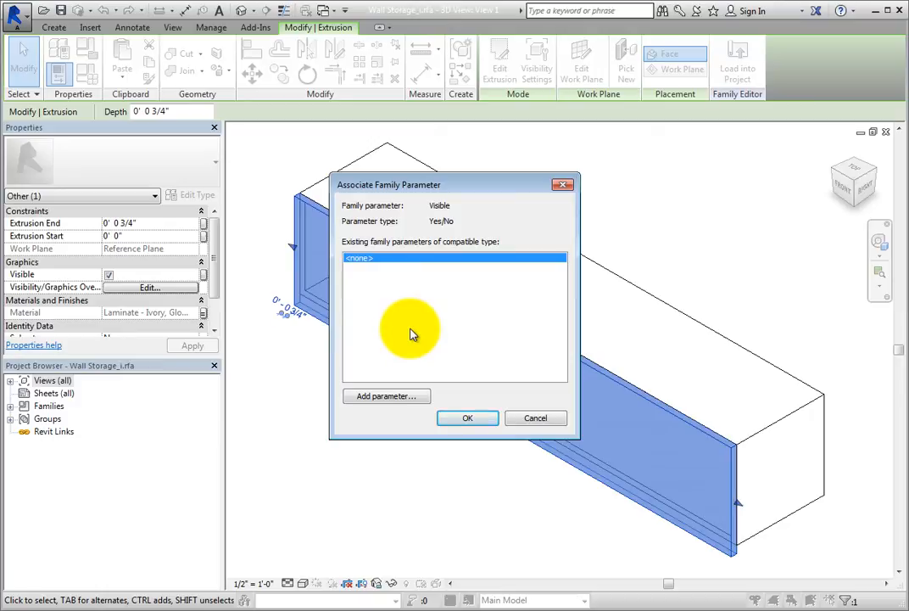
Create a Closed Front yes/no type parameter, set its group, and link the panel's visibility to it
left_click(386, 397)
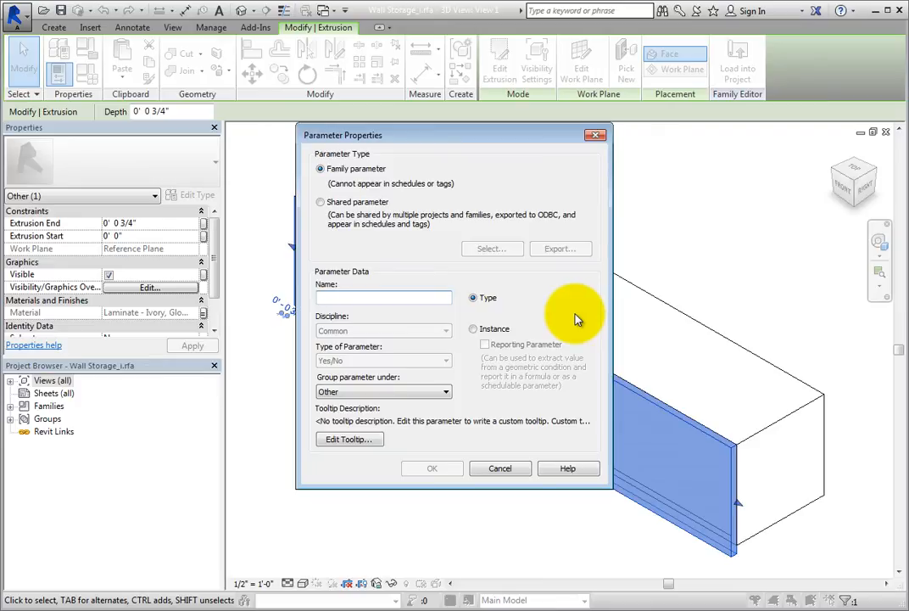
type("Closed Front")
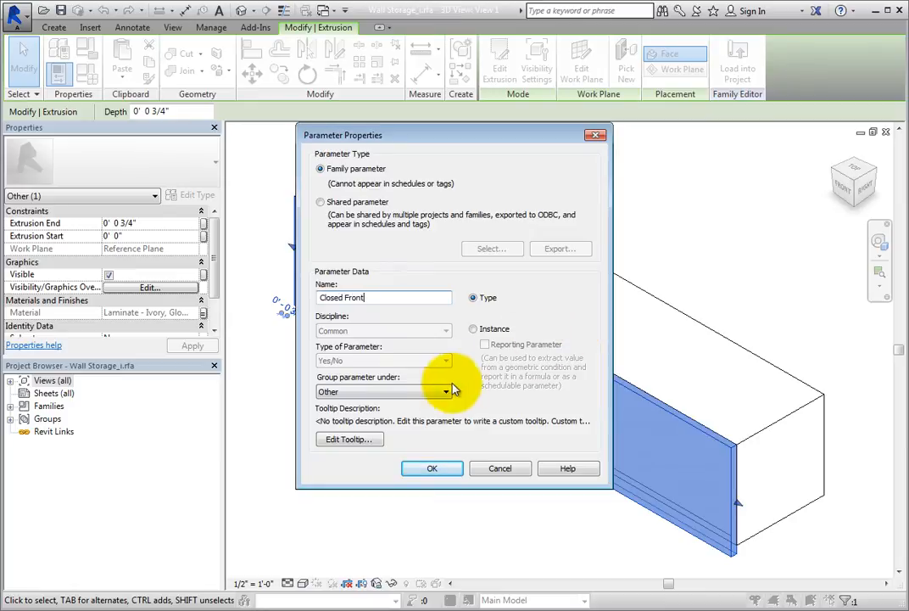
left_click(444, 390)
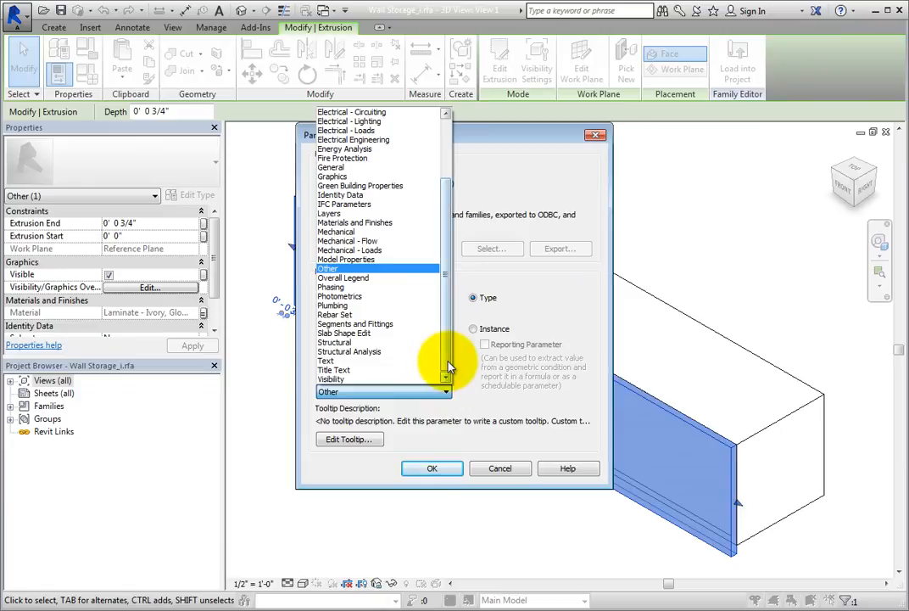
scroll("up", 3)
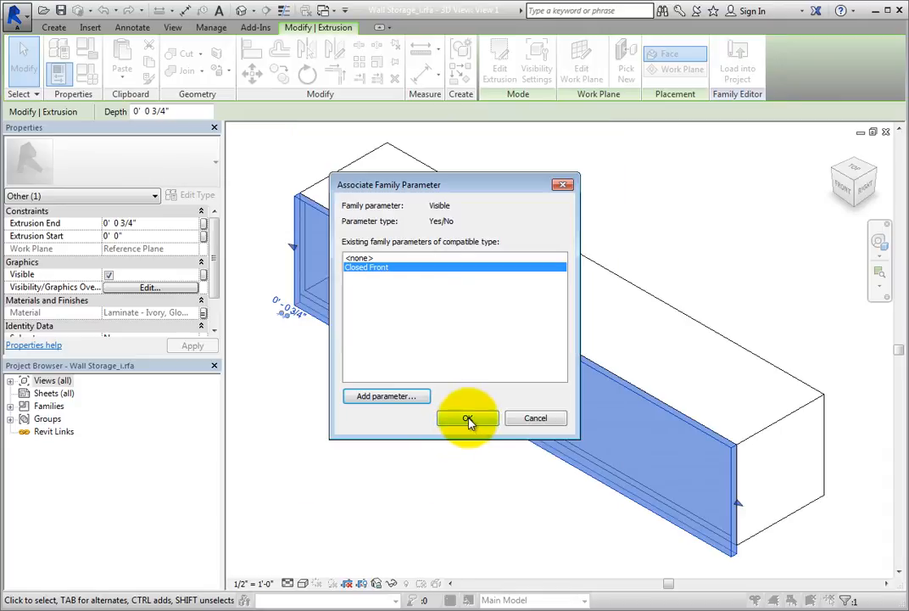
left_click(466, 418)
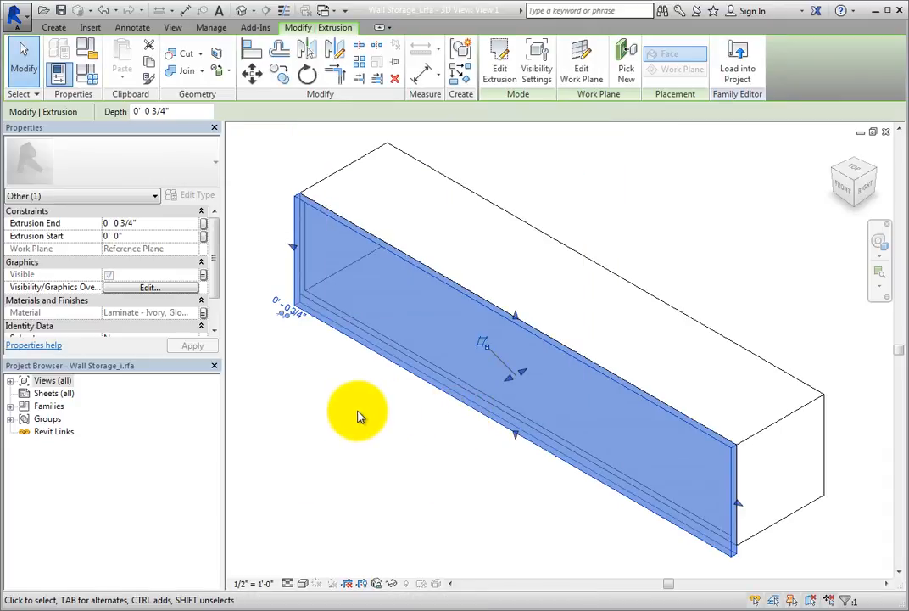
Rename the current family type to Closed Front
left_click(357, 416)
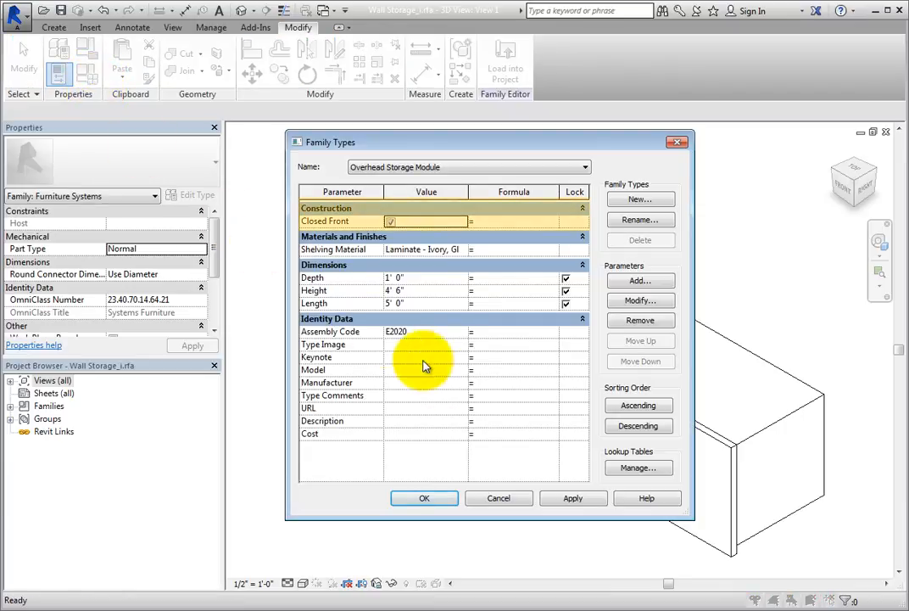
mouse_move(489, 434)
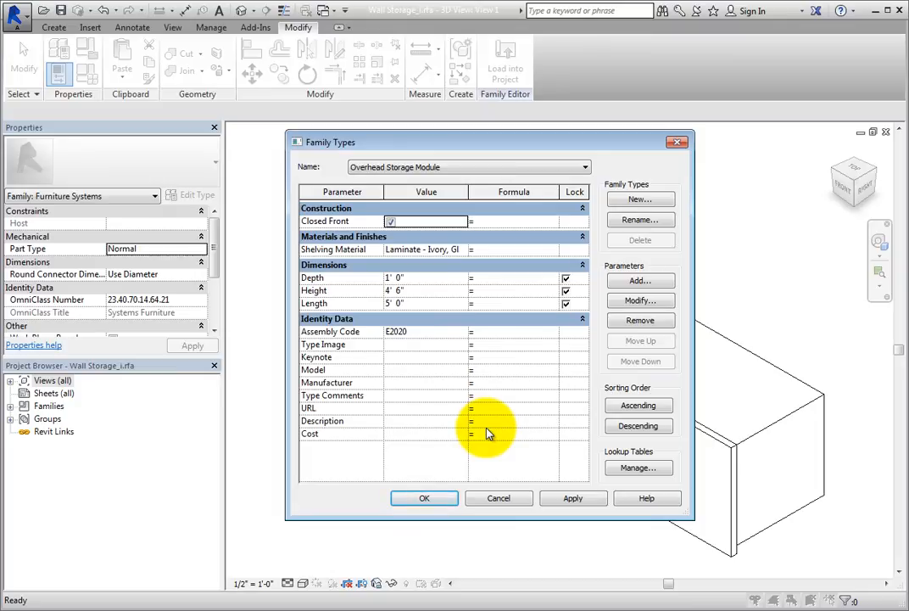
mouse_move(641, 221)
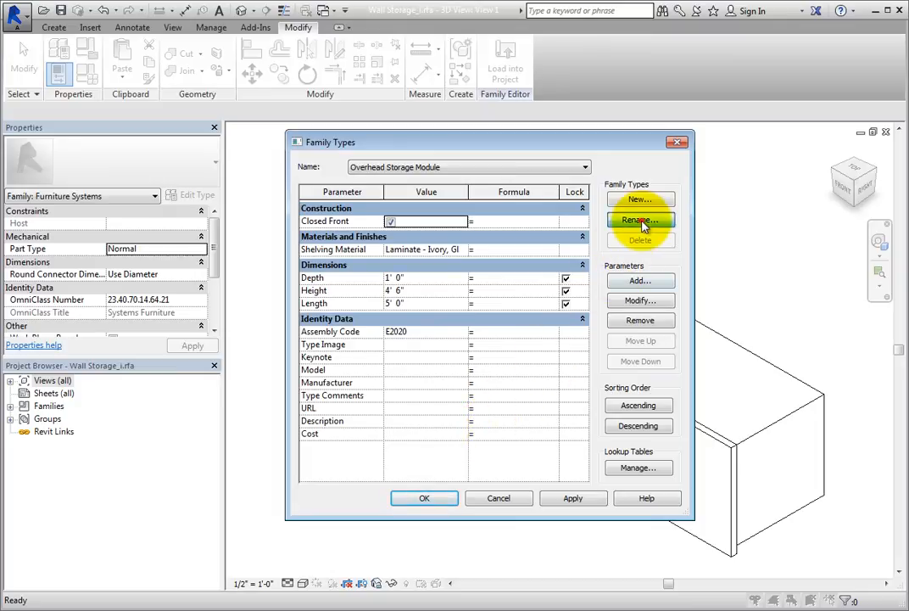
left_click(641, 220)
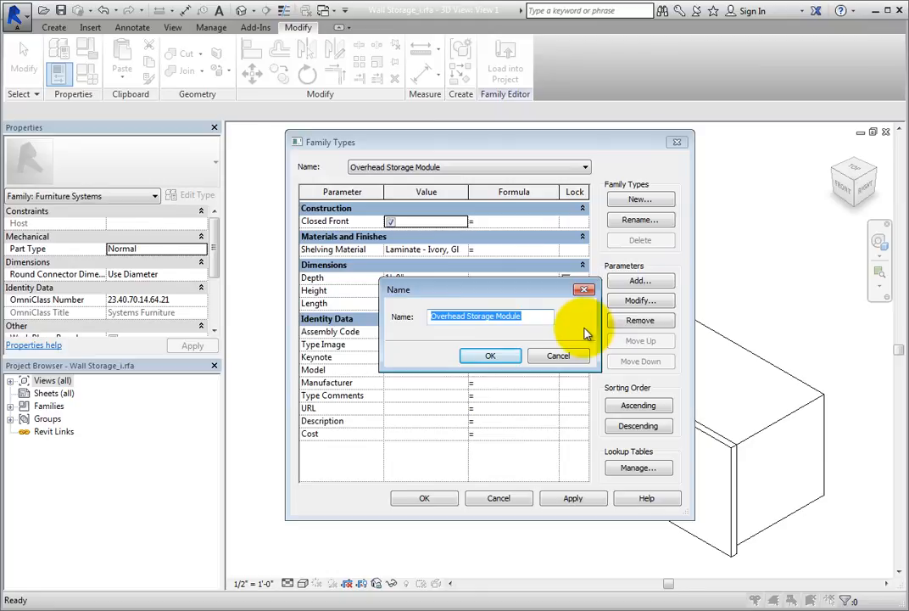
type("Clos")
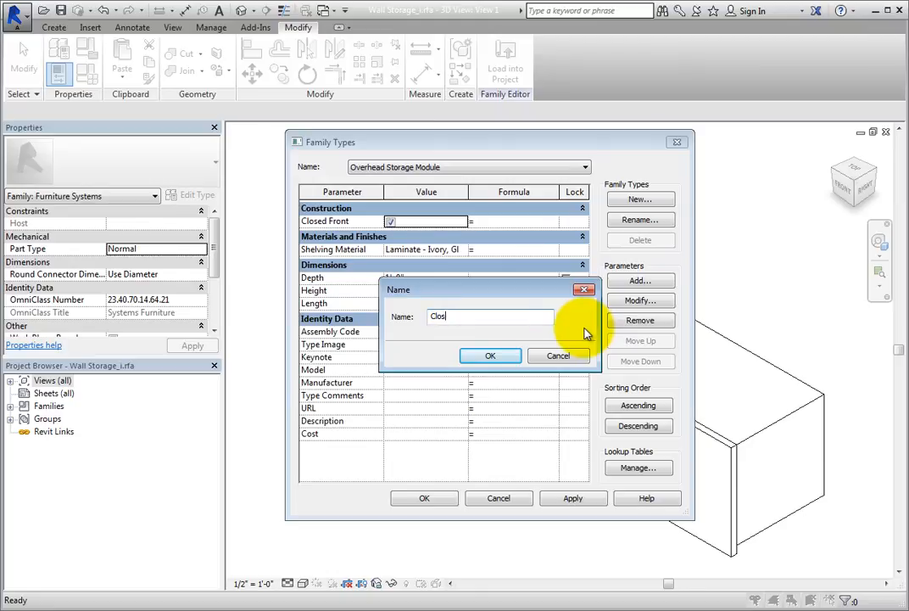
type("ed Front")
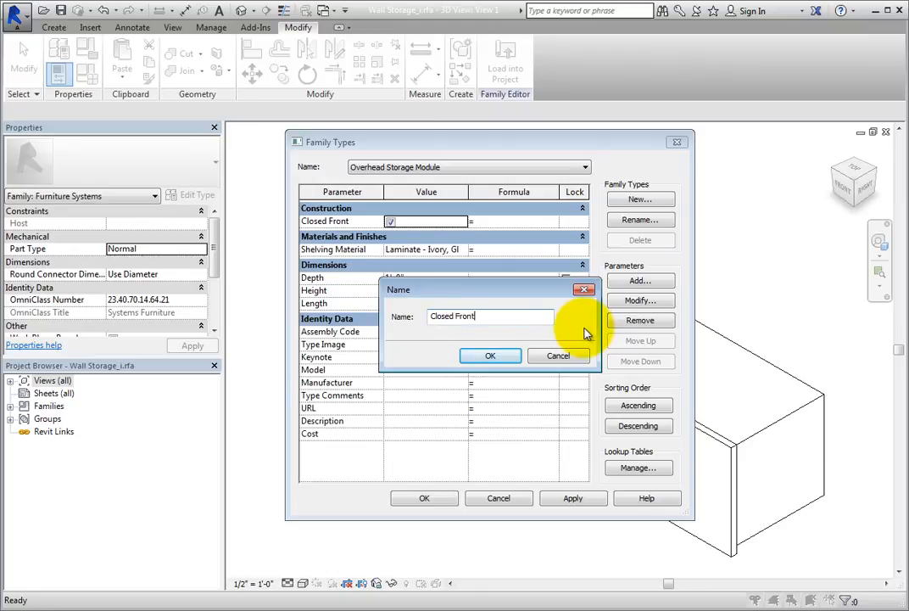
left_click(490, 356)
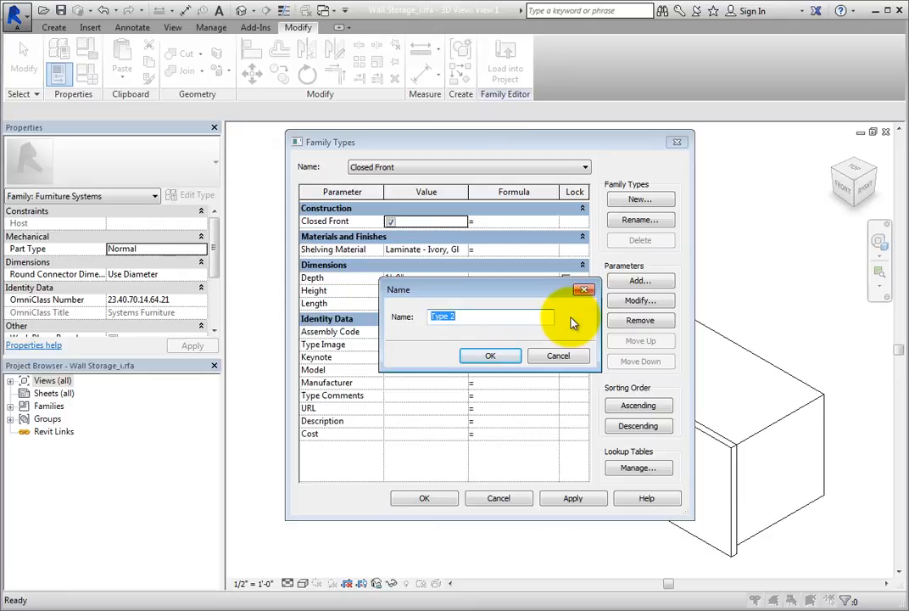
Add an Open Shelf type with Closed Front unchecked and apply the type settings
type("Open Shelf")
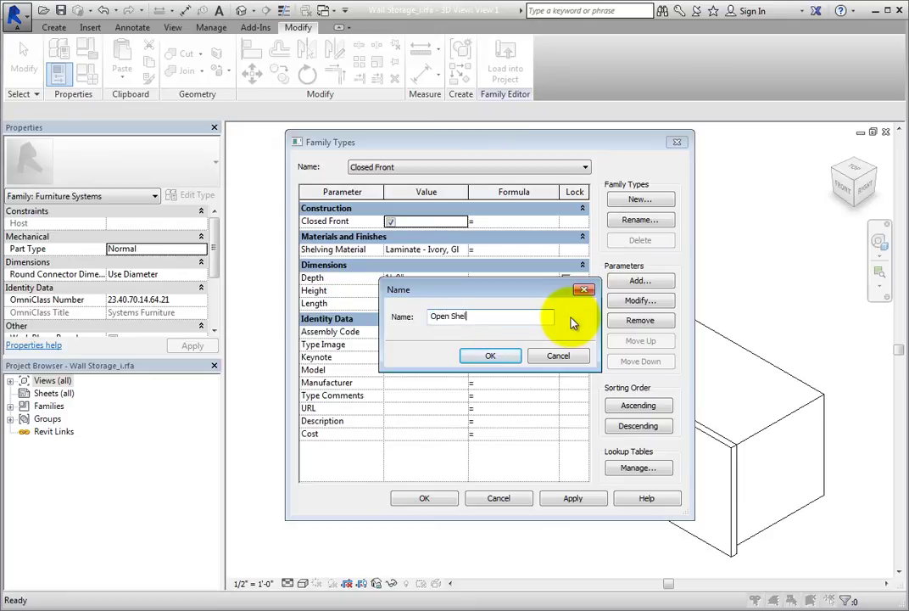
left_click(490, 356)
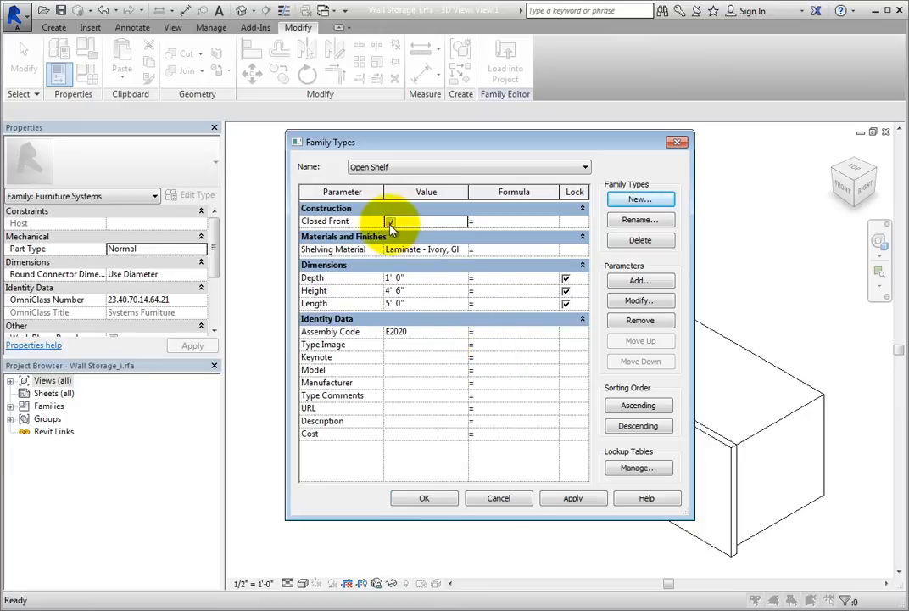
left_click(391, 220)
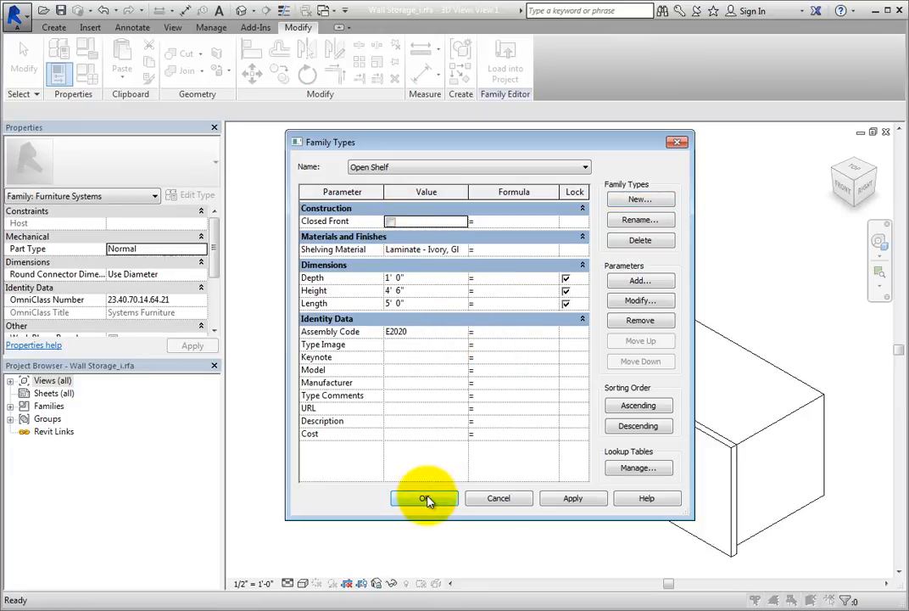
left_click(424, 499)
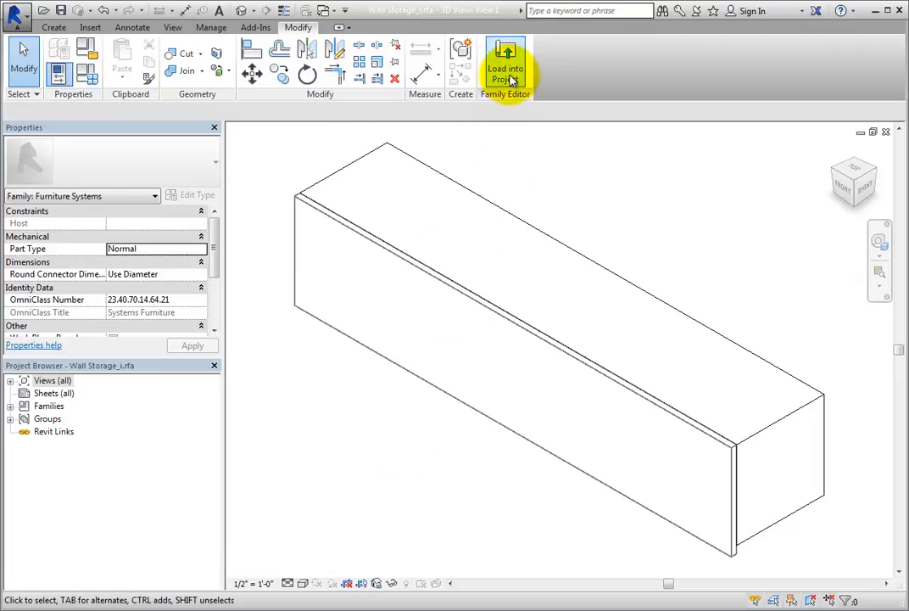
Load the family into the office project, overwriting the existing version
left_click(506, 68)
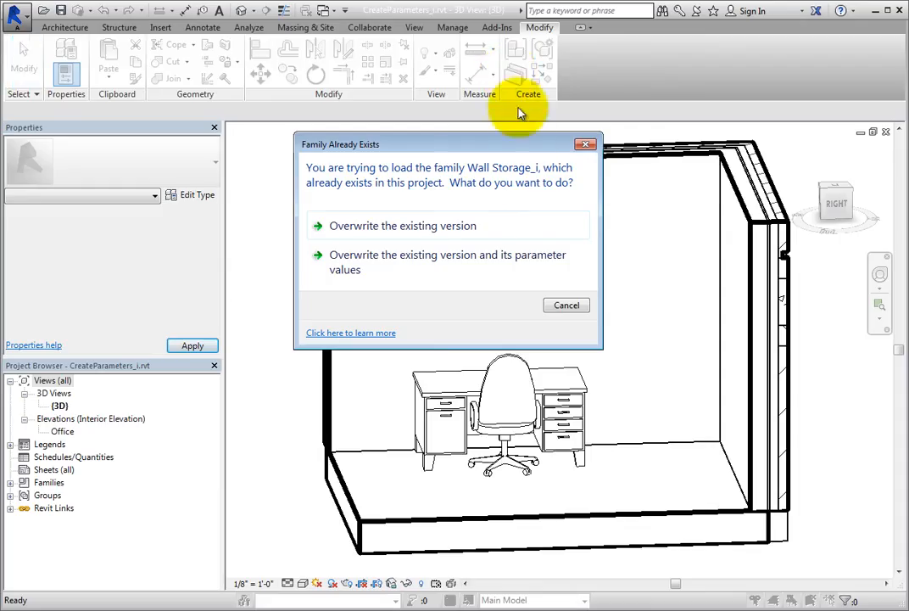
mouse_move(480, 229)
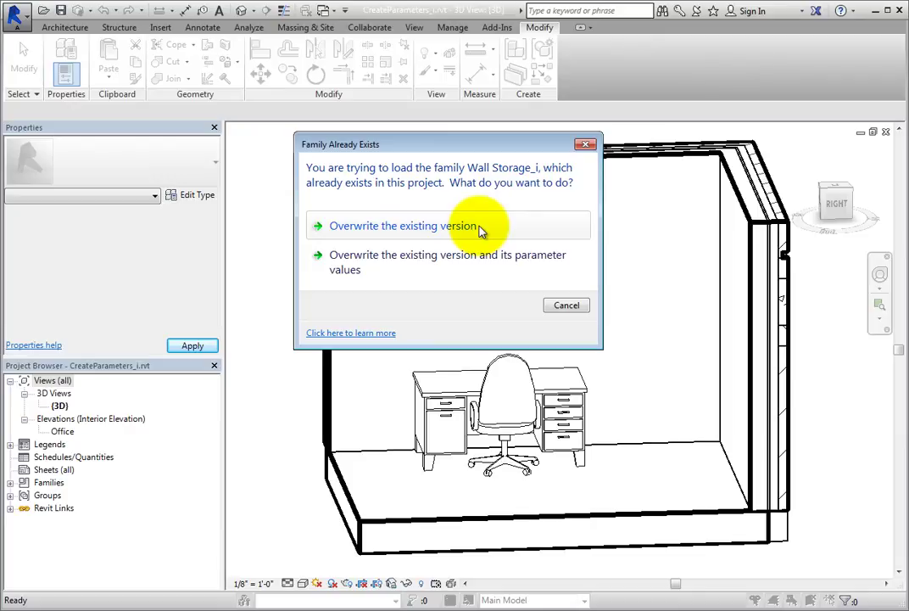
left_click(404, 226)
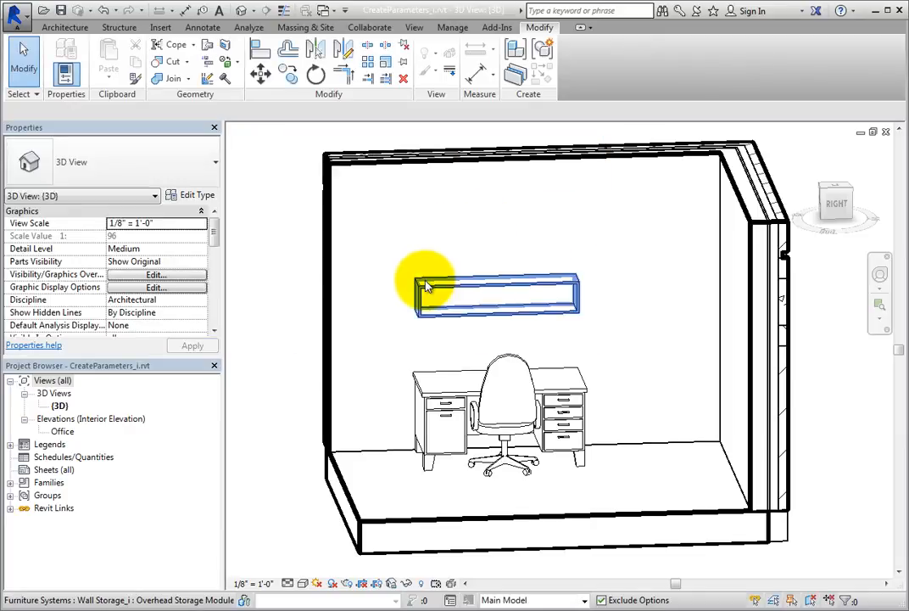
mouse_move(427, 285)
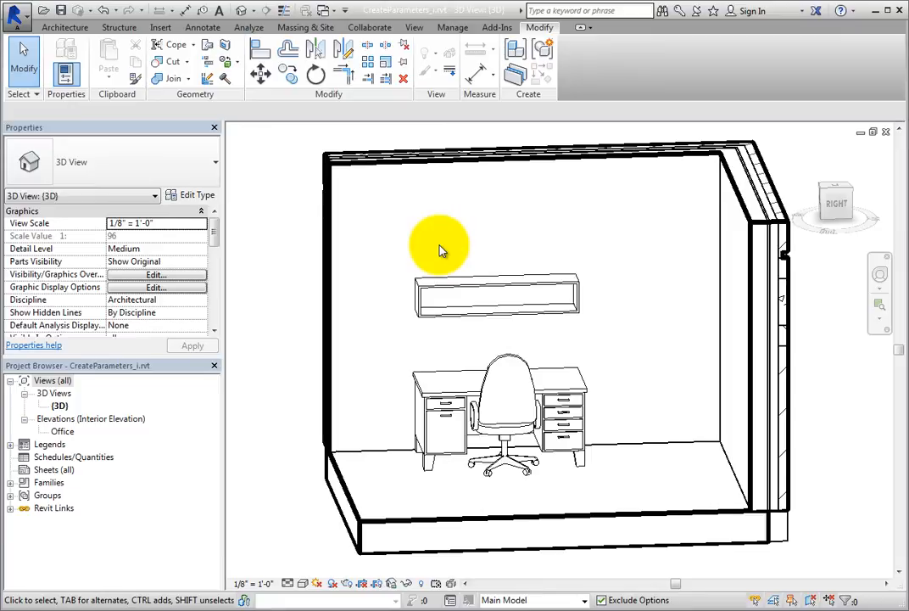
Switch the overhead storage unit from Closed Front to the Open Shelf type via the Type Selector
left_click_drag(441, 246, 438, 348)
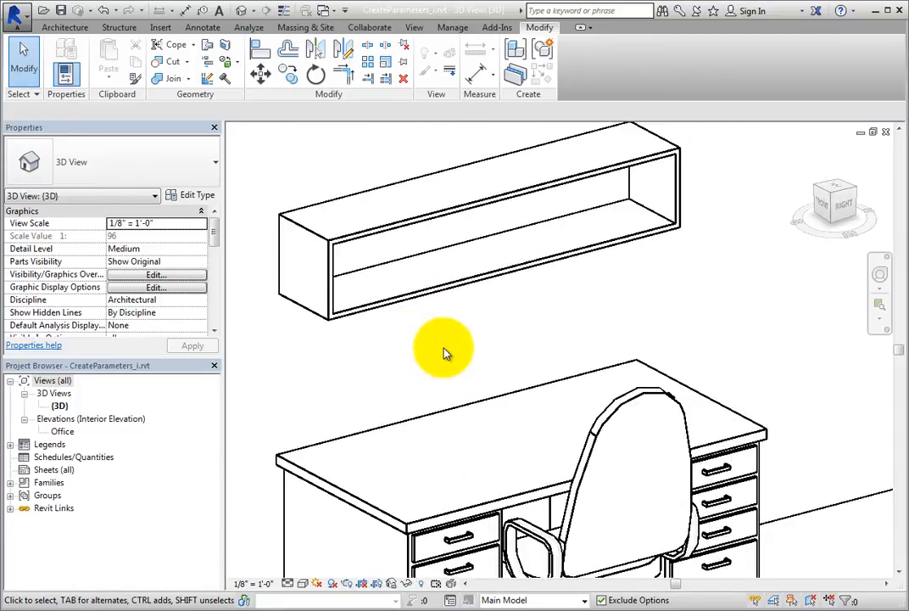
left_click(475, 220)
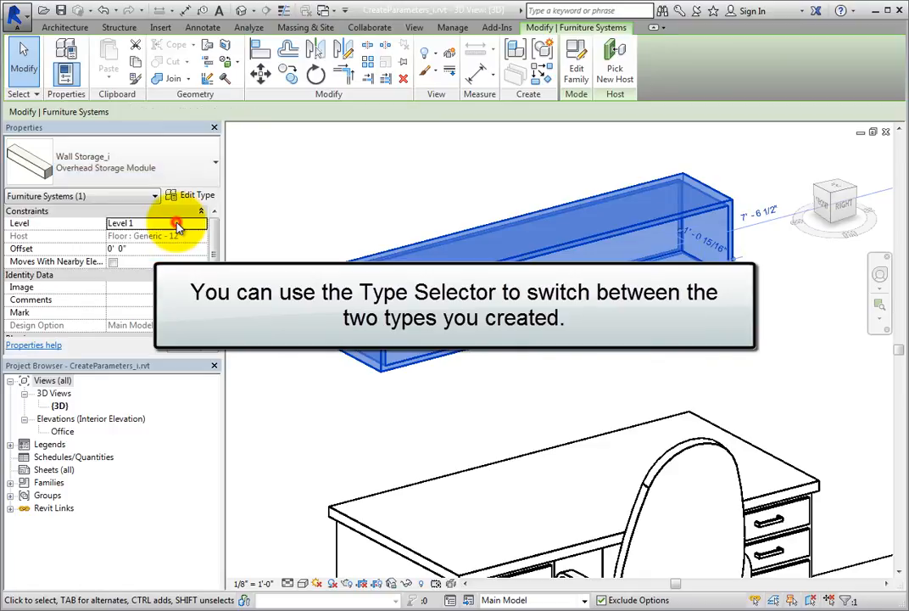
left_click(323, 213)
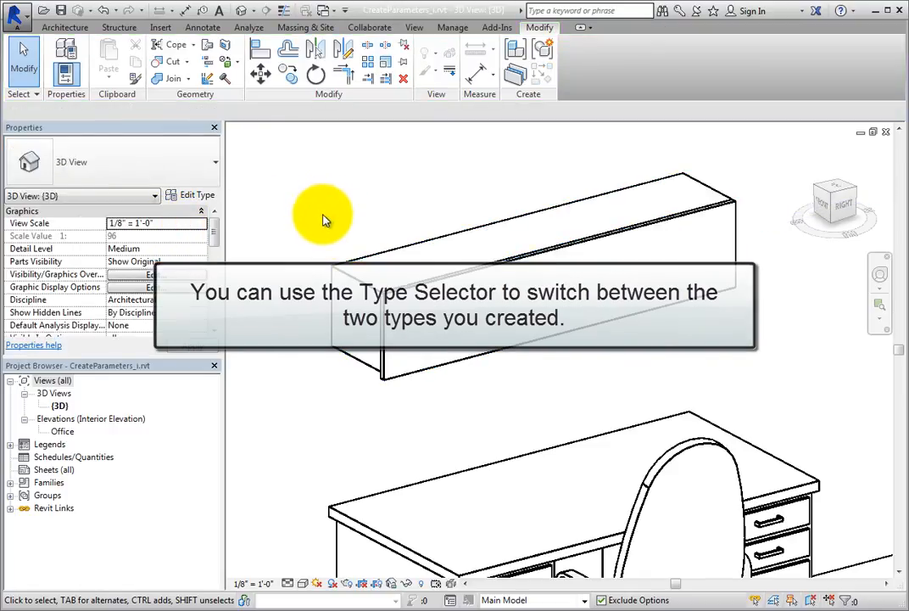
left_click(534, 272)
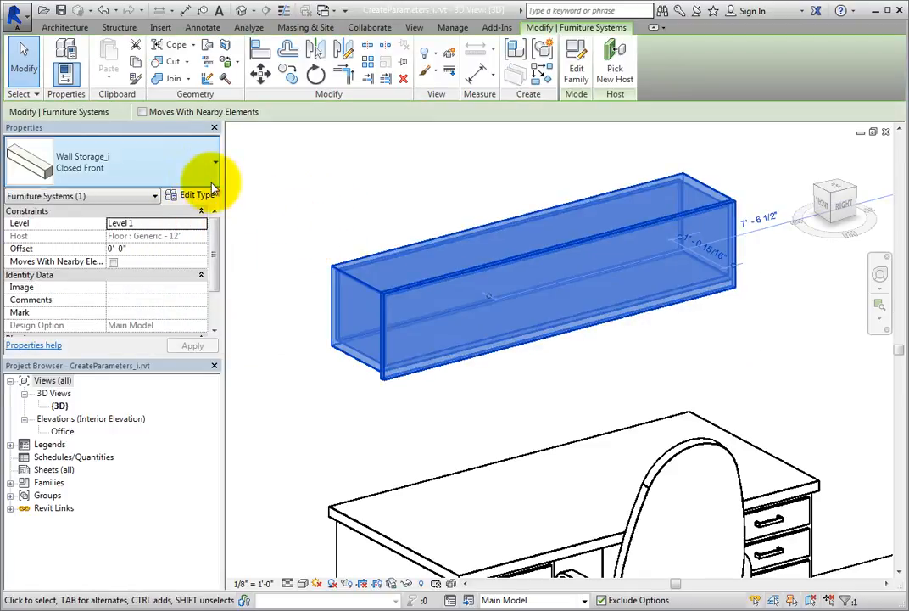
left_click(214, 161)
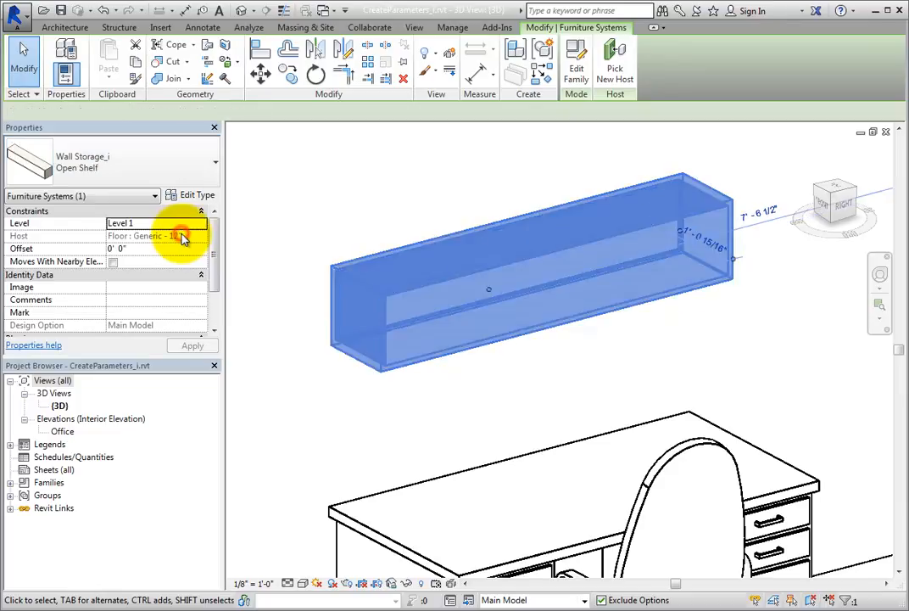
left_click(282, 207)
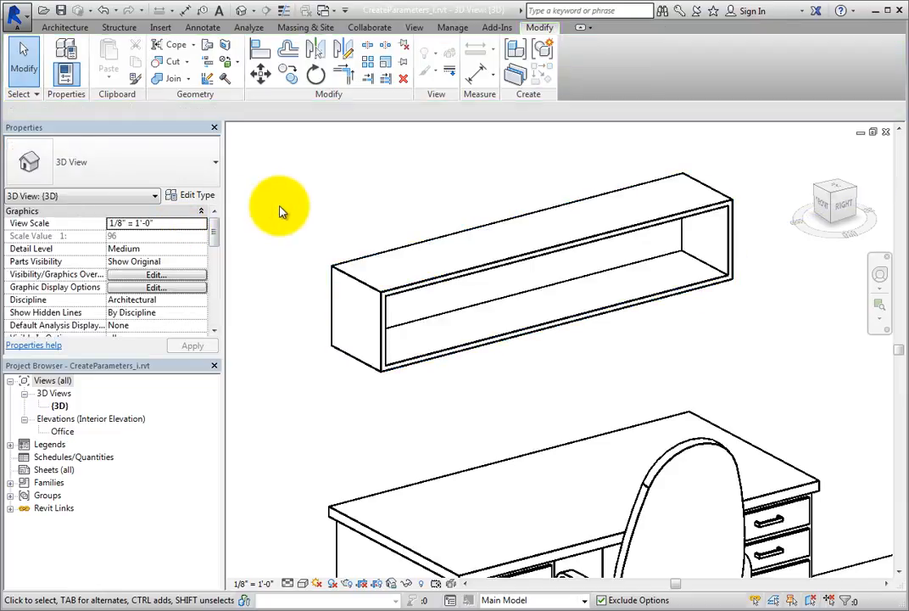